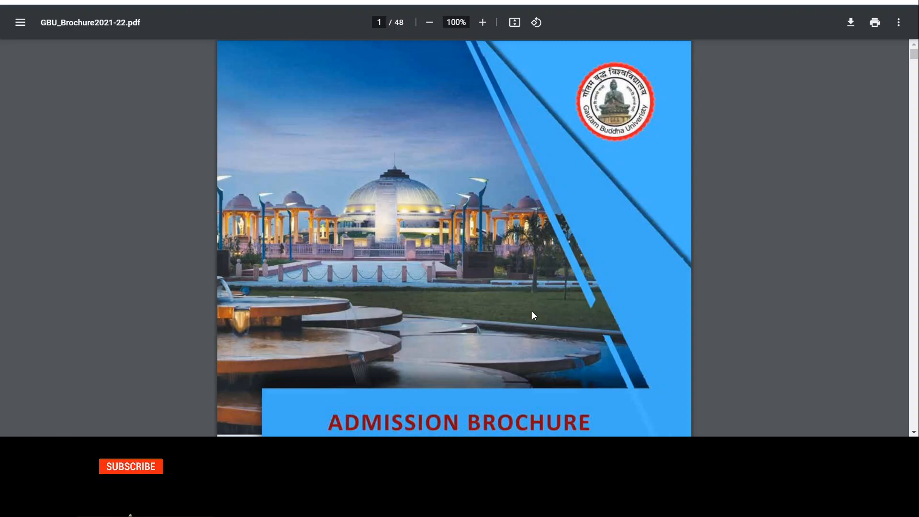
pyautogui.moveTo(130, 466)
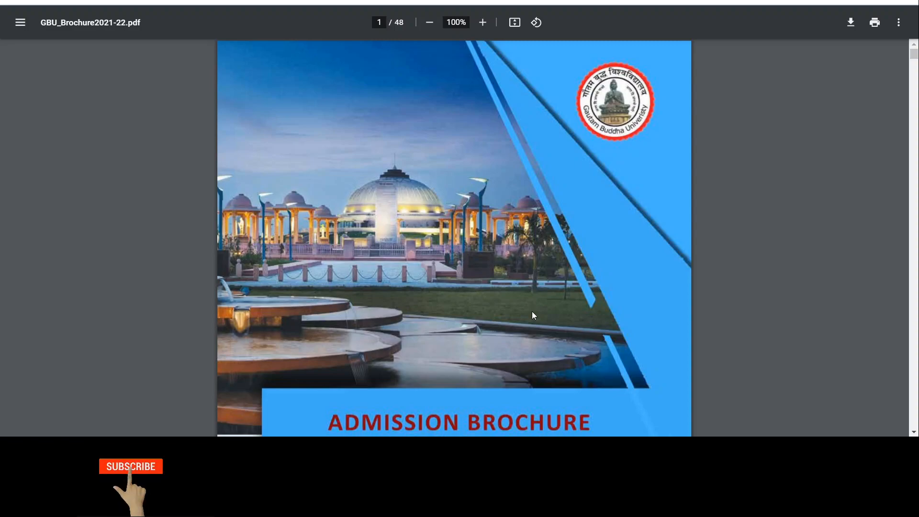
# Step: Scroll from the cover down to page 2's Schools & Programmes listings
pyautogui.click(130, 466)
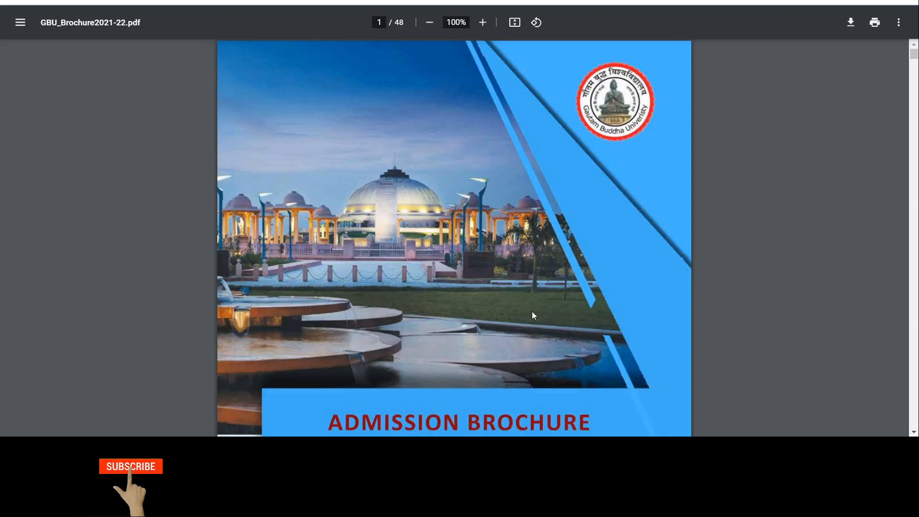
pyautogui.click(130, 466)
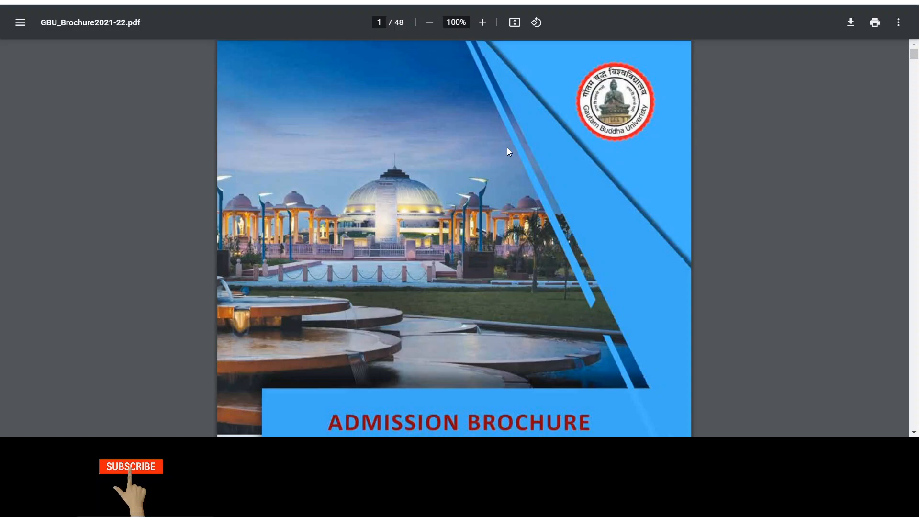
pyautogui.click(131, 466)
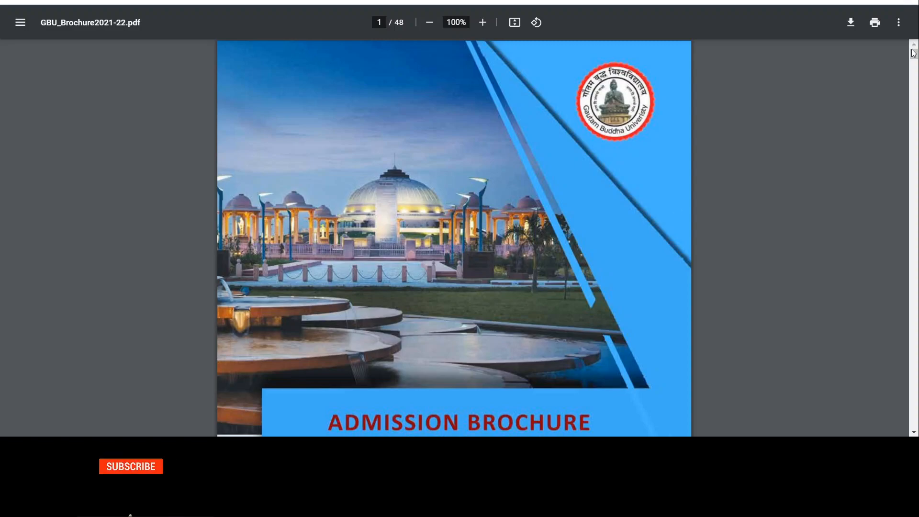
pyautogui.scroll(-3)
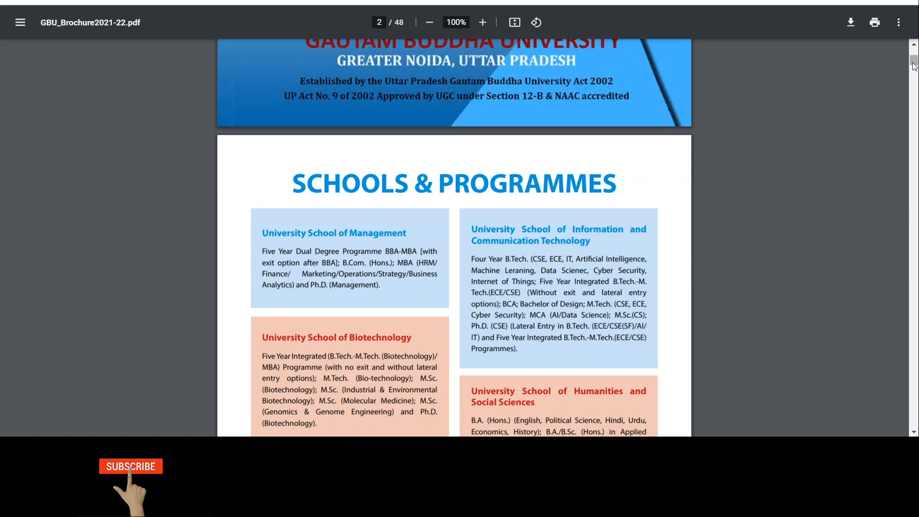
pyautogui.click(130, 466)
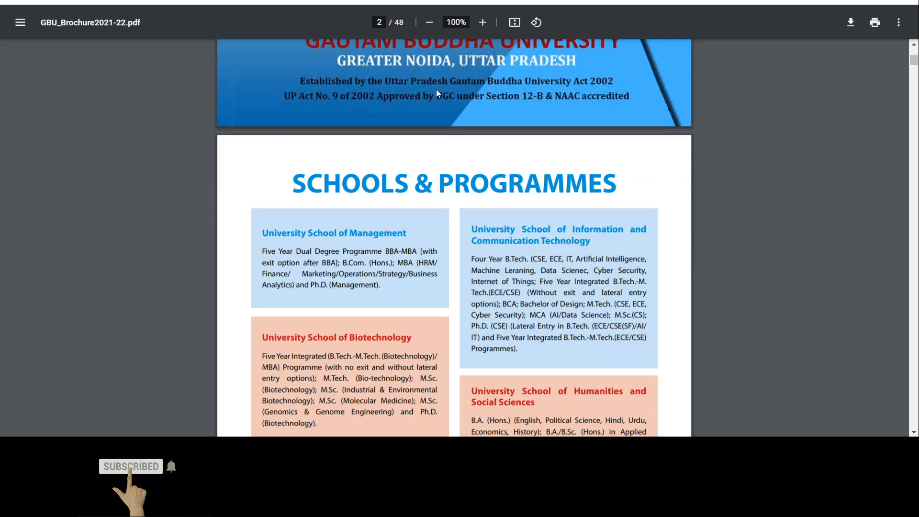
pyautogui.moveTo(510, 94)
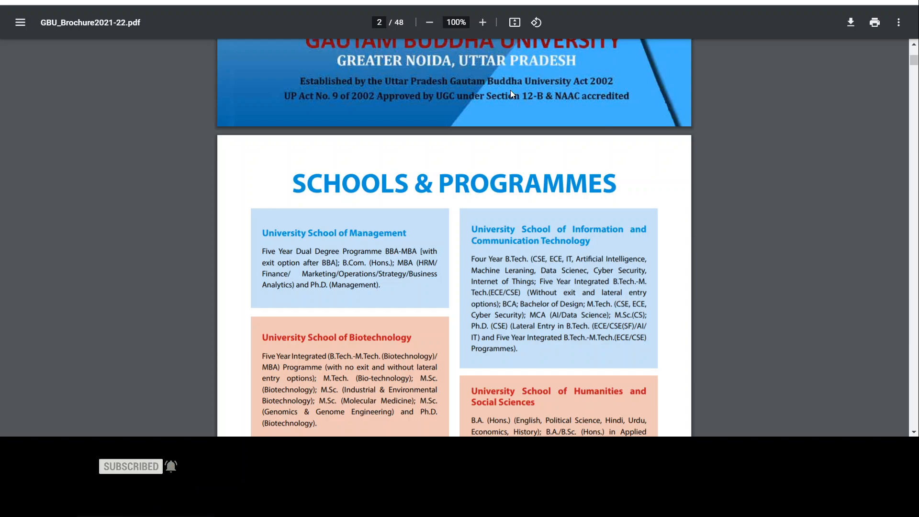
pyautogui.moveTo(573, 113)
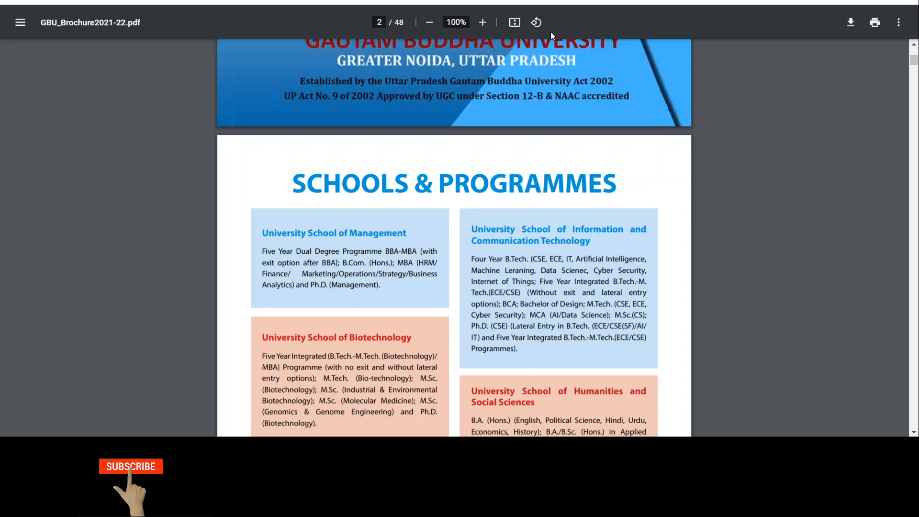
# Step: Select the words Communication Technology, then scroll past the school boxes until CONTENTS appears
pyautogui.click(130, 466)
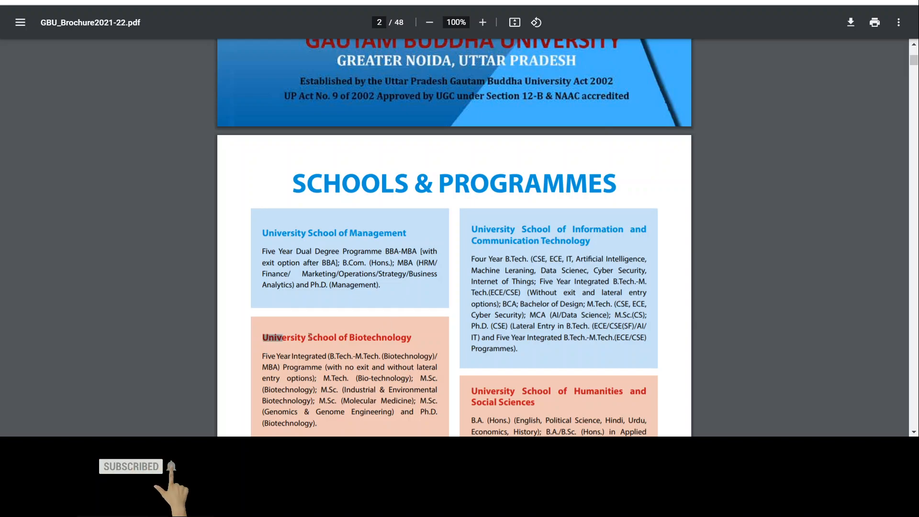
pyautogui.moveTo(262, 336); pyautogui.dragTo(430, 356)
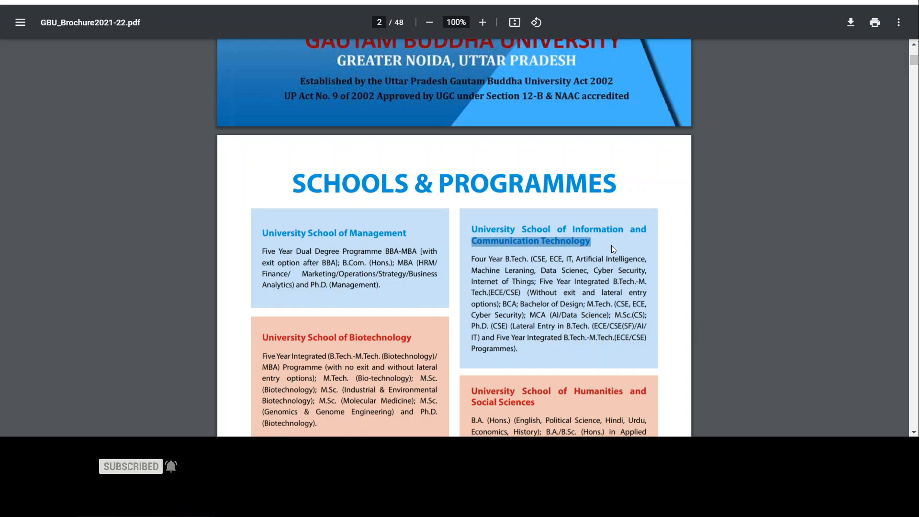
pyautogui.scroll(-3)
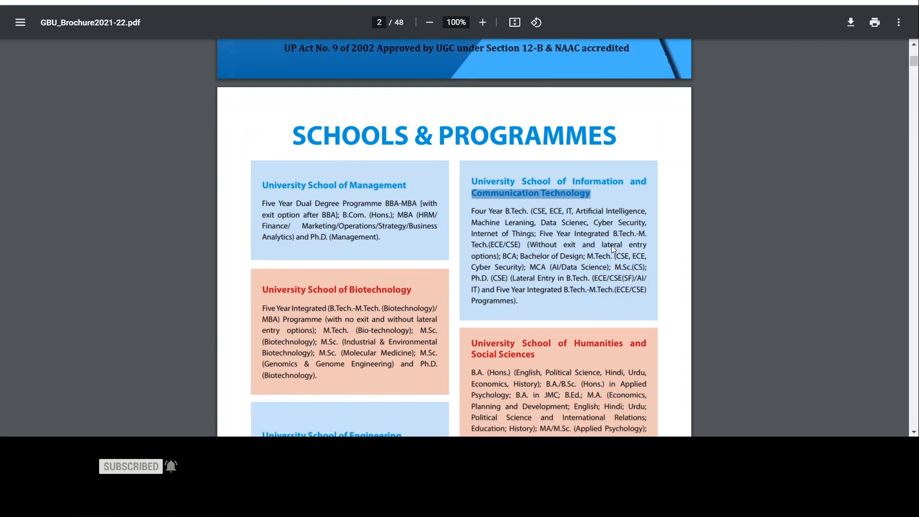
pyautogui.scroll(-3)
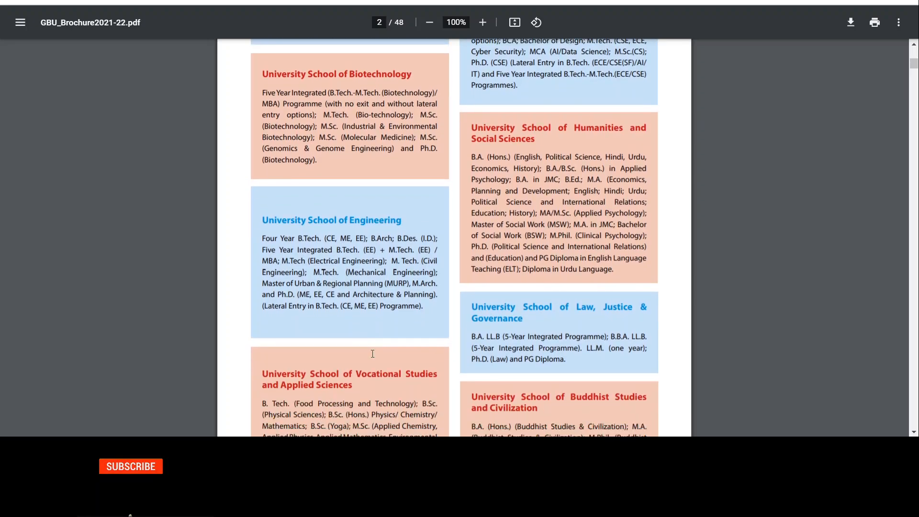
pyautogui.scroll(-3)
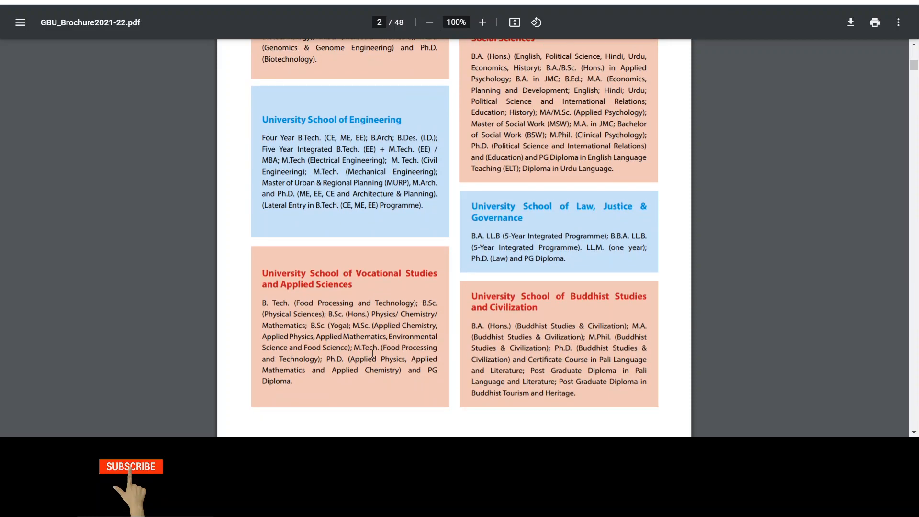
pyautogui.scroll(-3)
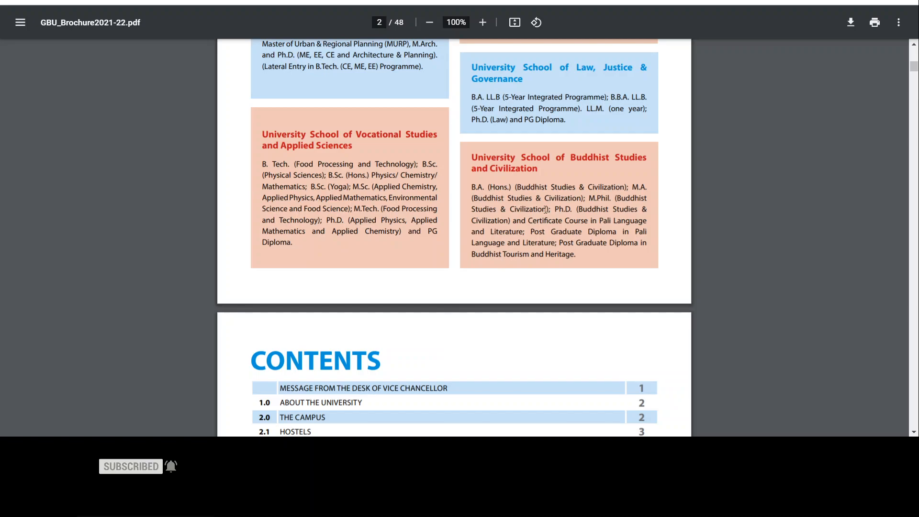
pyautogui.moveTo(735, 241)
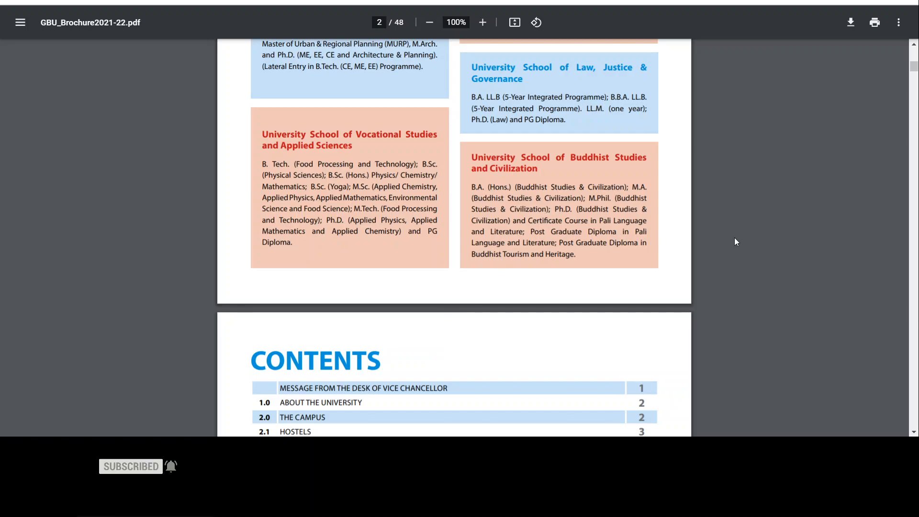
# Step: Return to the Schools & Programmes heading, briefly selecting part of the Management programme list
pyautogui.scroll(-3)
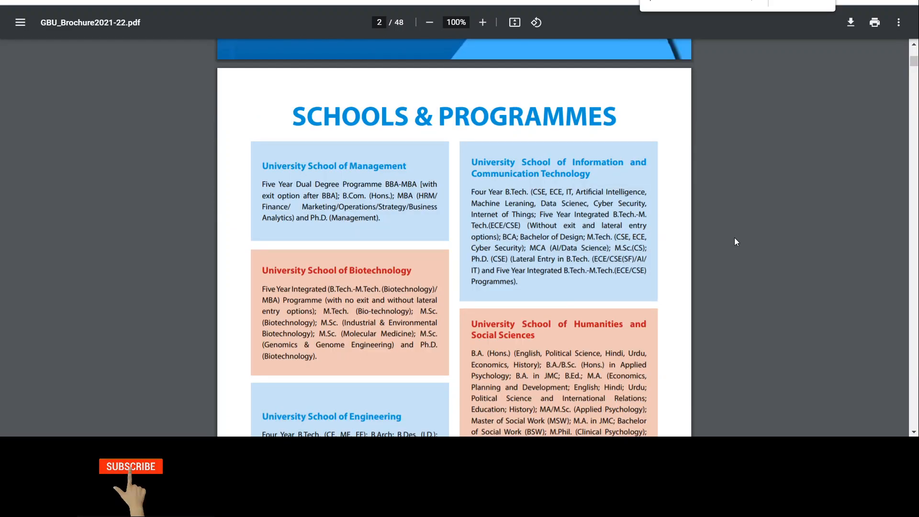
pyautogui.click(132, 466)
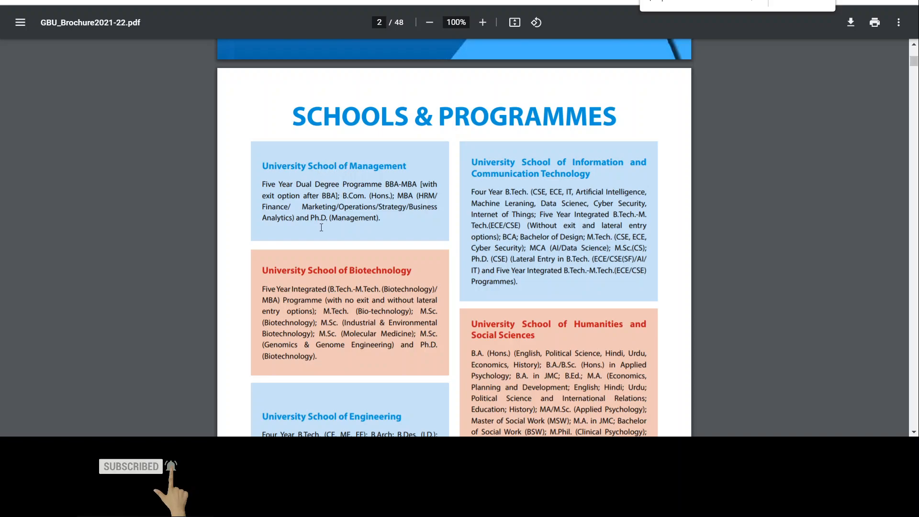
pyautogui.moveTo(303, 207); pyautogui.dragTo(407, 207)
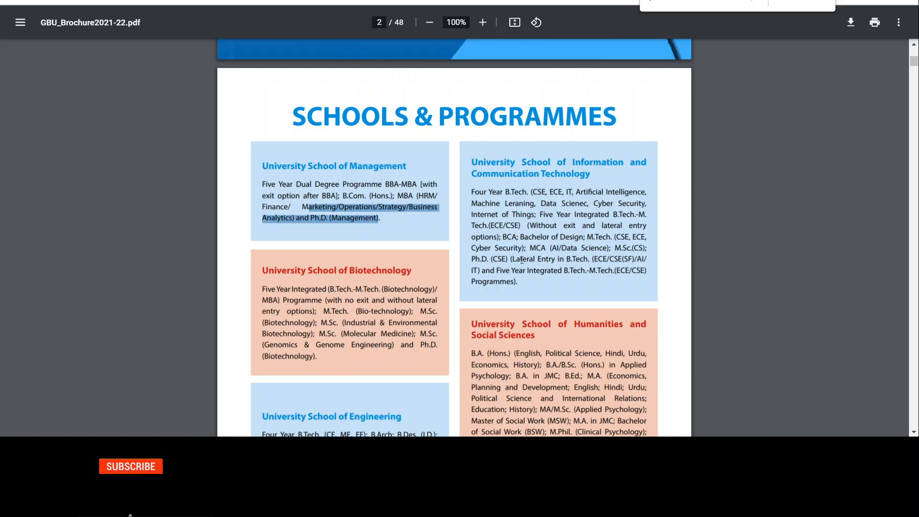
pyautogui.click(479, 258)
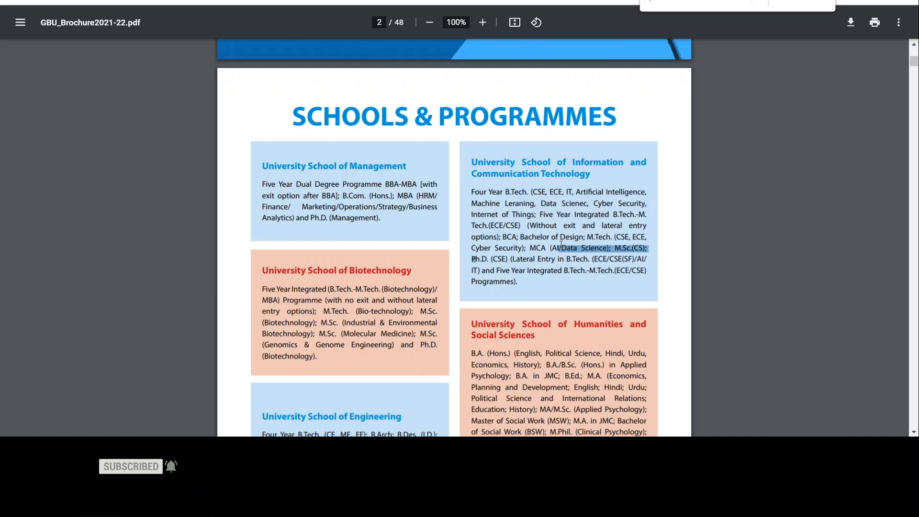
pyautogui.moveTo(390, 350)
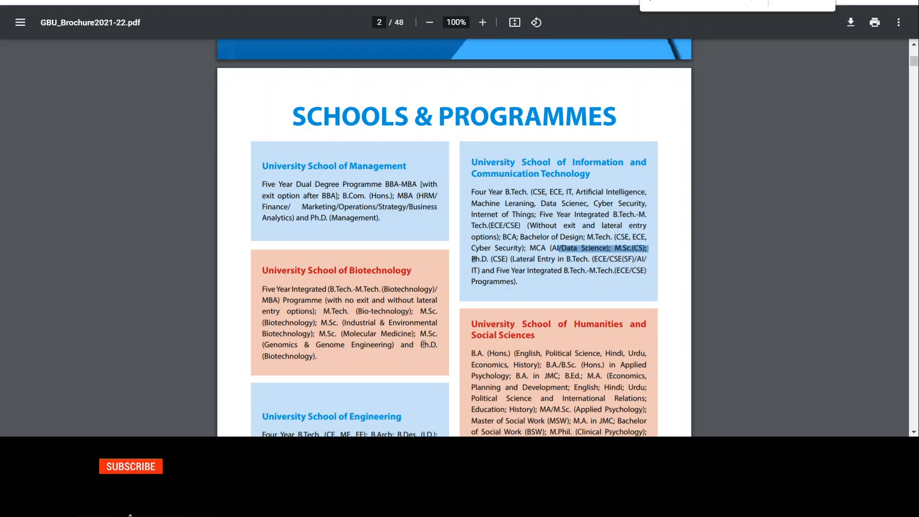
pyautogui.scroll(-3)
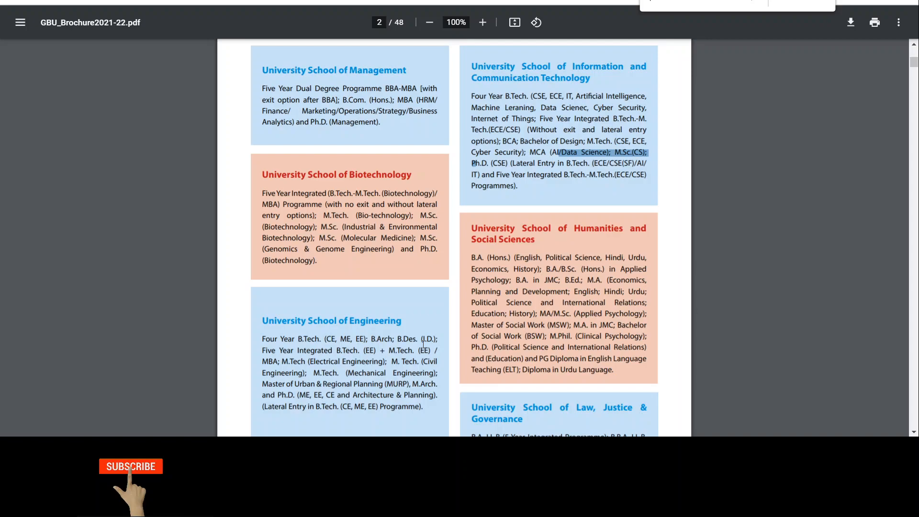
# Step: Select the Engineering and Applied Physics Ph.D. programme text, then scroll down to page 4's Vision and Mission
pyautogui.click(130, 466)
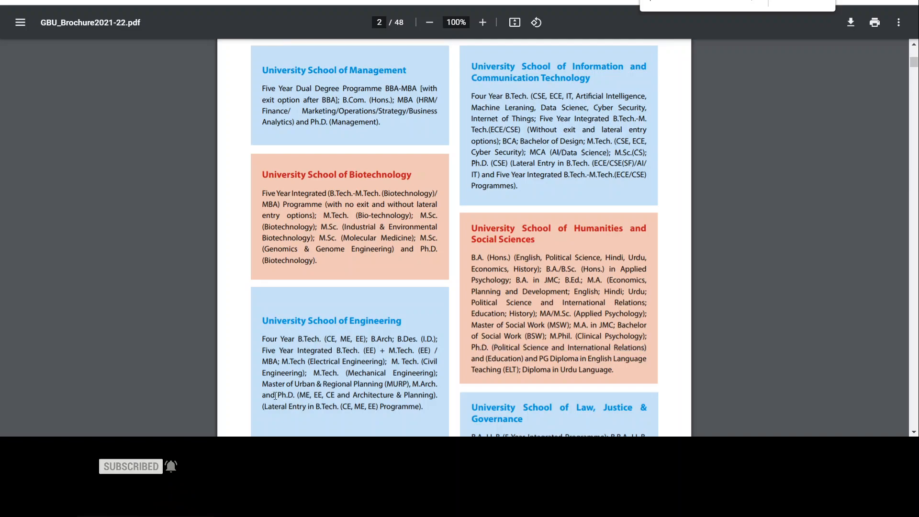
pyautogui.moveTo(270, 395); pyautogui.dragTo(380, 396)
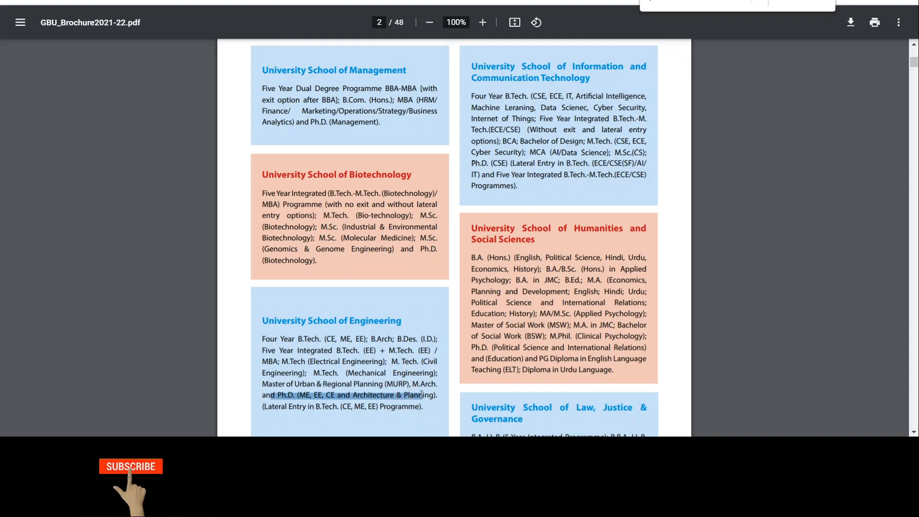
pyautogui.scroll(-3)
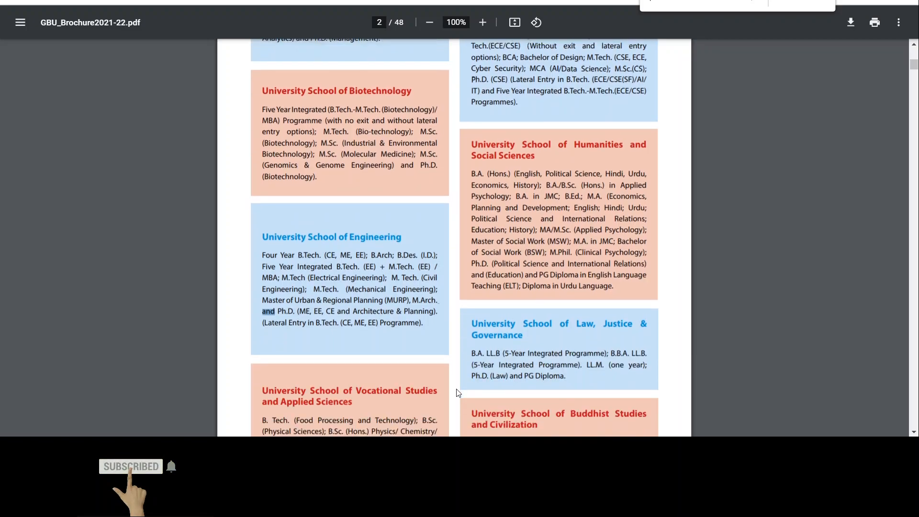
pyautogui.scroll(-3)
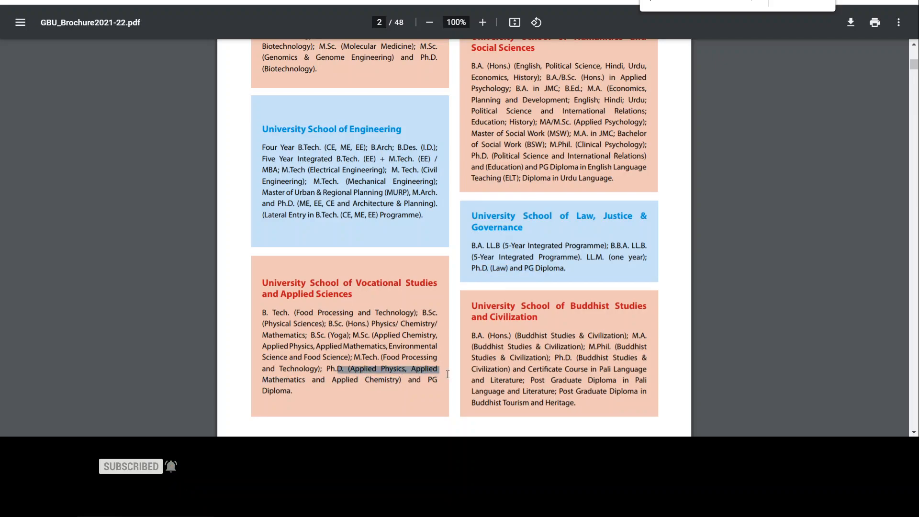
pyautogui.moveTo(436, 370); pyautogui.dragTo(399, 379)
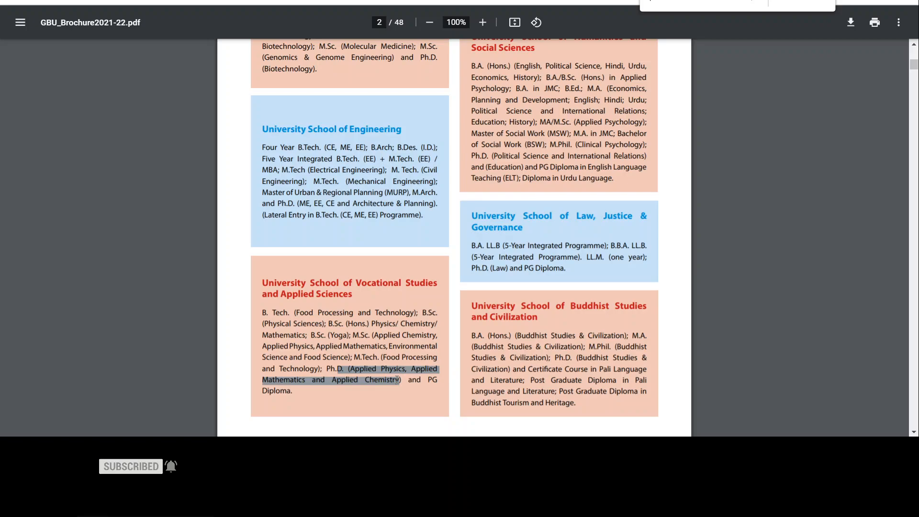
pyautogui.scroll(-3)
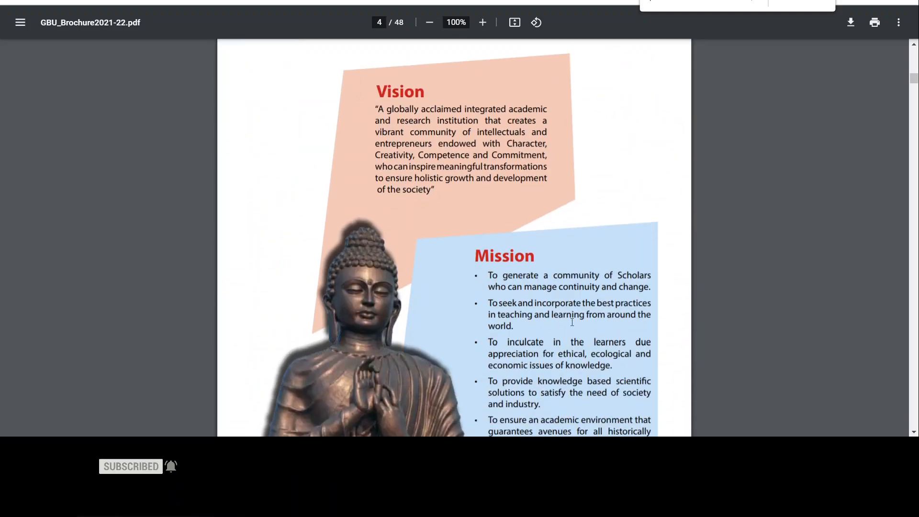
# Step: Scroll down through the brochure from page 4 to the USOM section on page 19
pyautogui.scroll(-3)
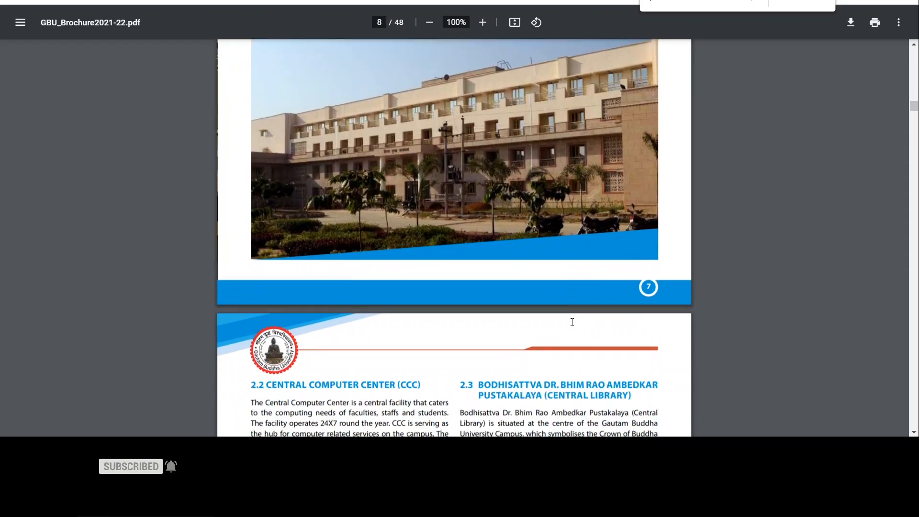
pyautogui.scroll(-3)
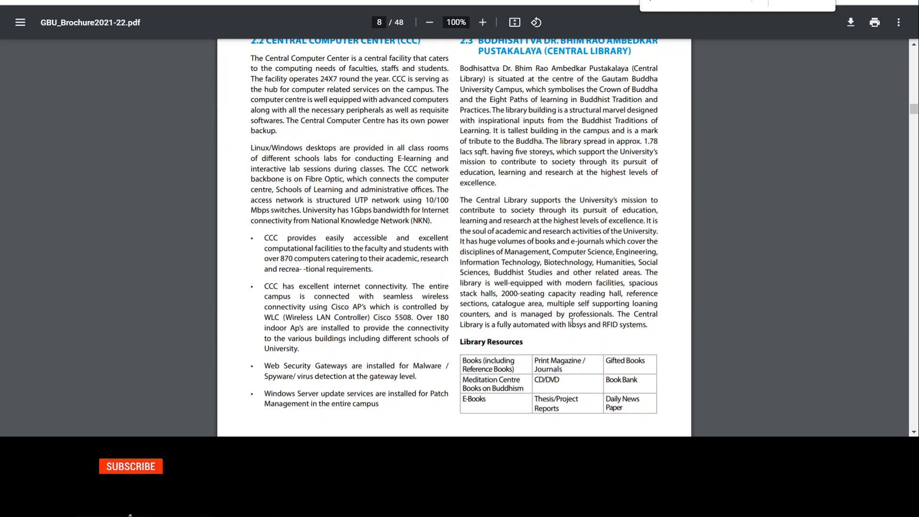
pyautogui.scroll(-3)
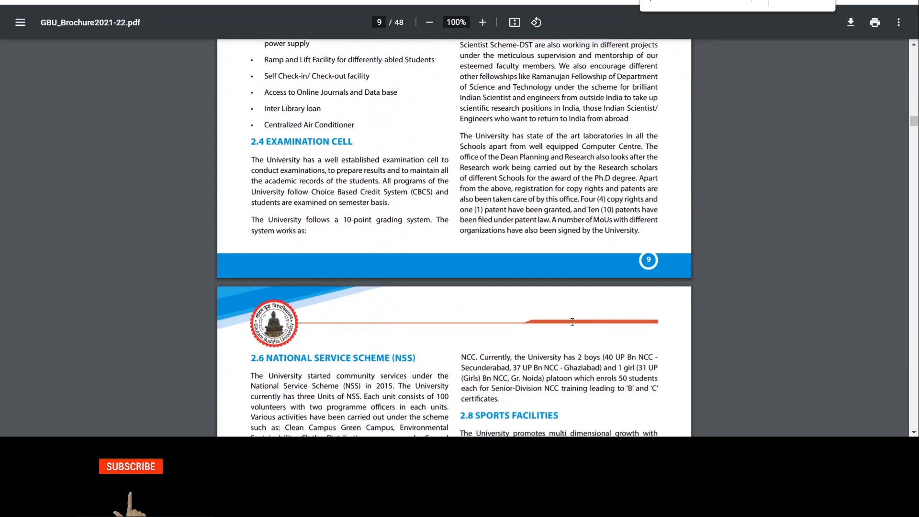
pyautogui.scroll(-3)
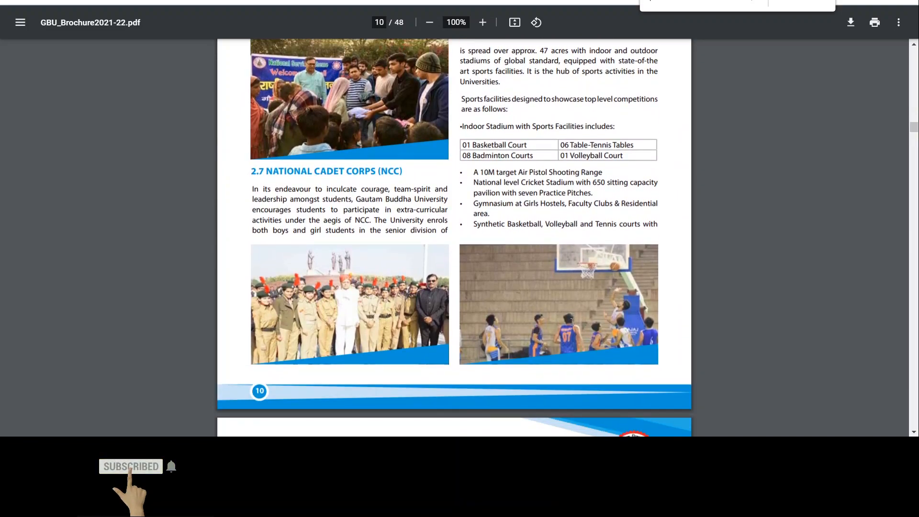
pyautogui.scroll(-3)
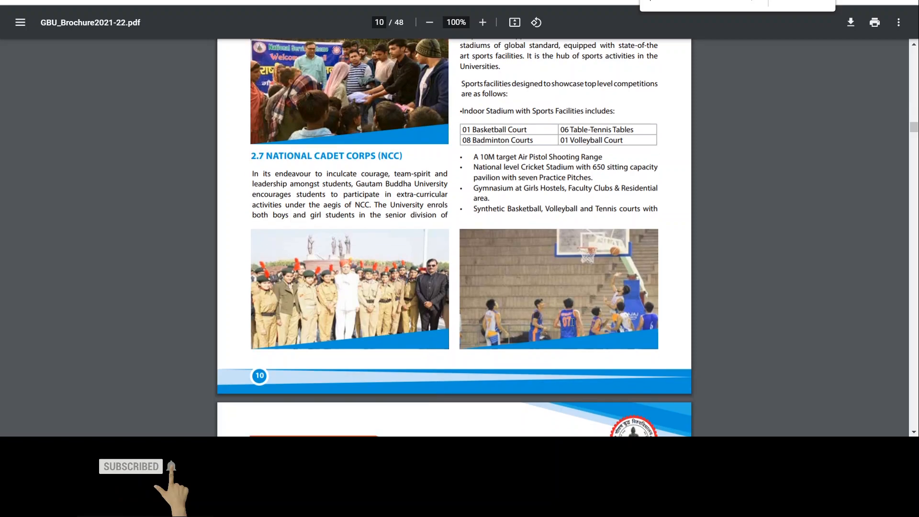
pyautogui.scroll(-3)
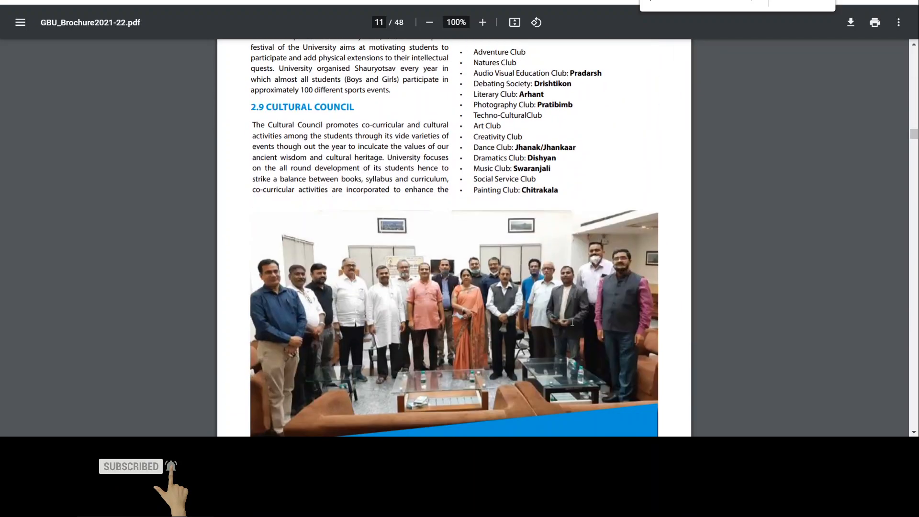
pyautogui.scroll(-3)
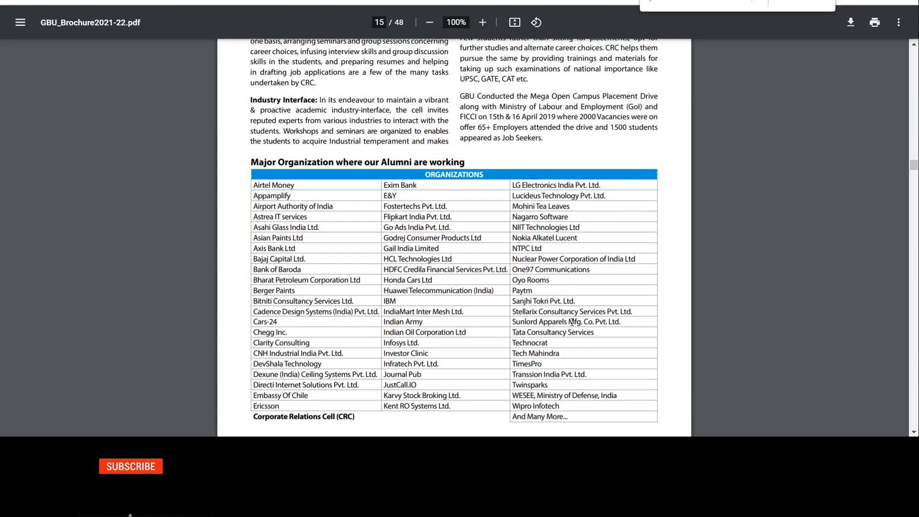
pyautogui.scroll(-3)
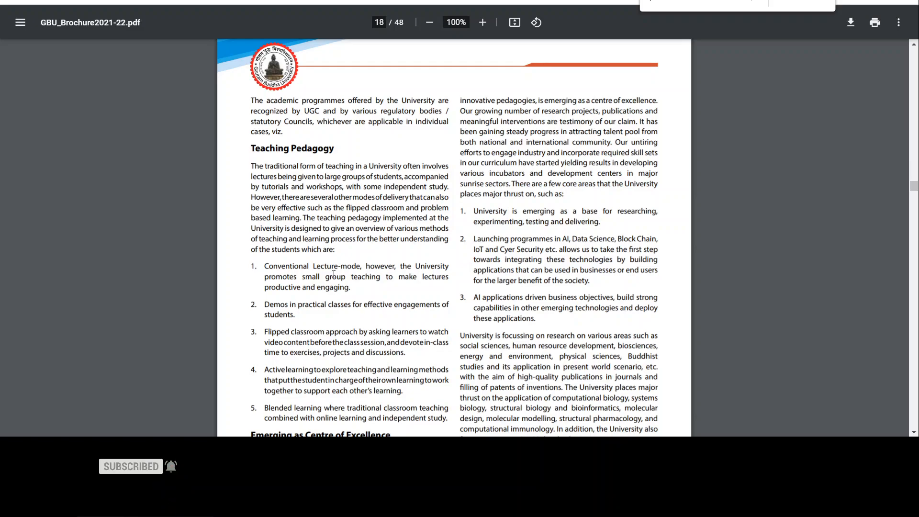
pyautogui.scroll(-3)
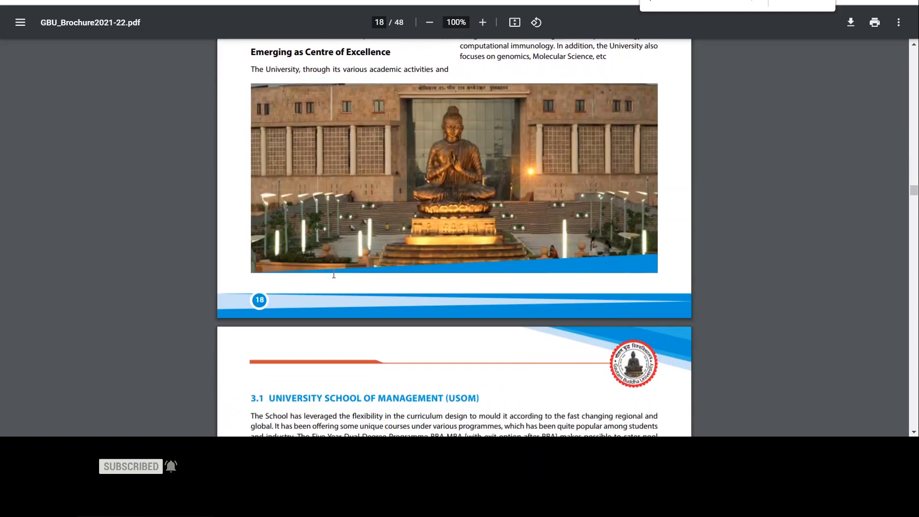
pyautogui.scroll(-3)
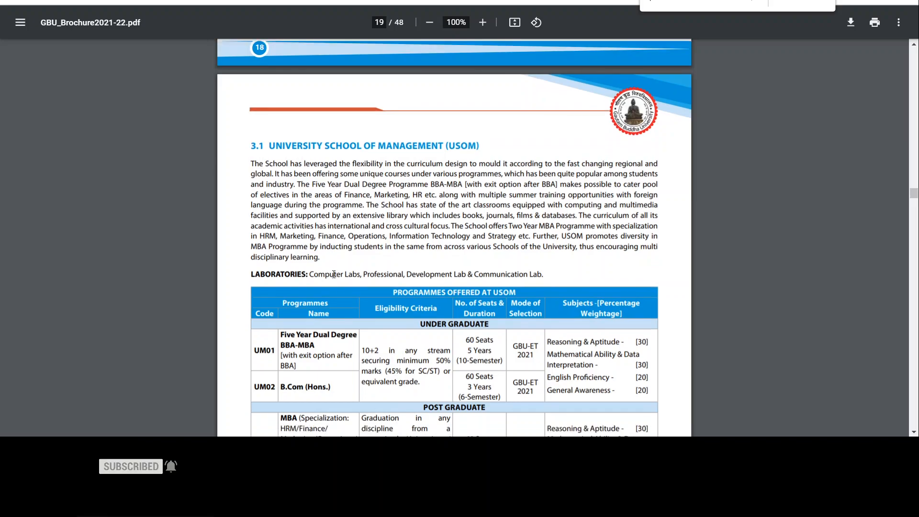
# Step: Highlight the Ph.D. (Management) eligibility criteria, extending into the specialisation column
pyautogui.scroll(-3)
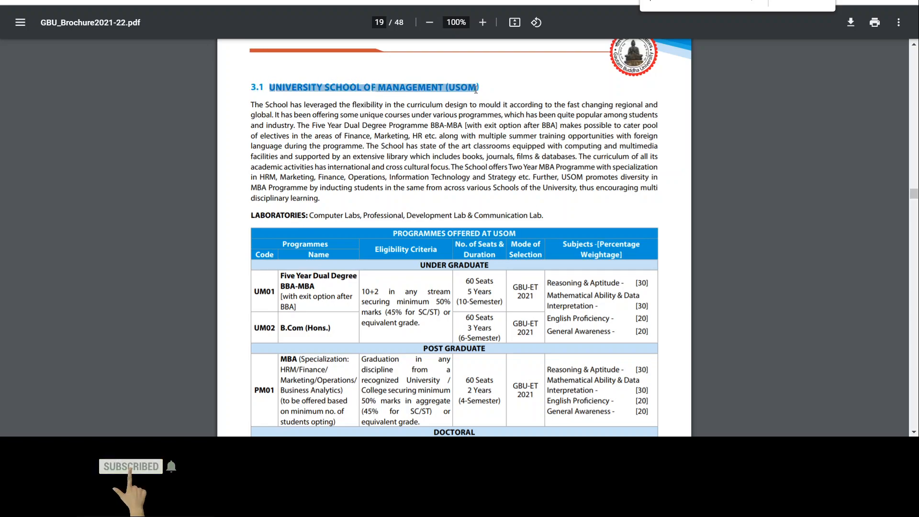
pyautogui.scroll(-3)
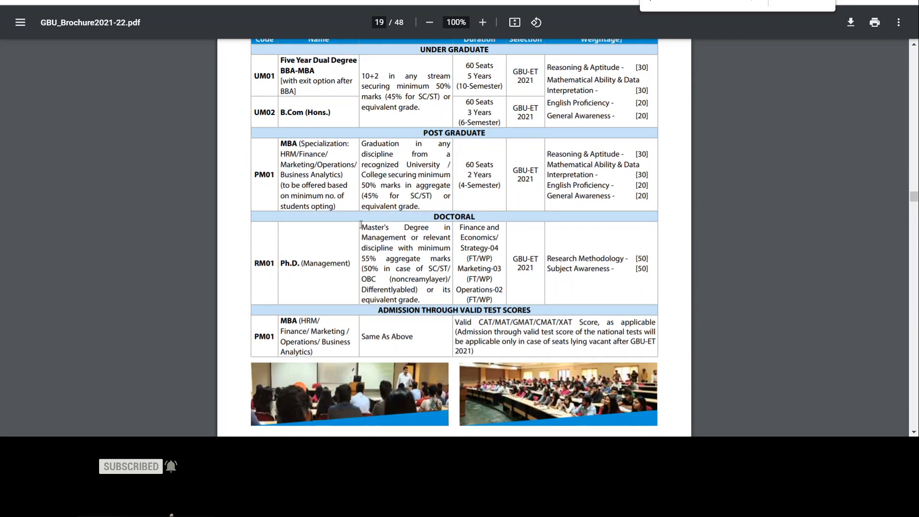
pyautogui.moveTo(360, 227); pyautogui.dragTo(439, 258)
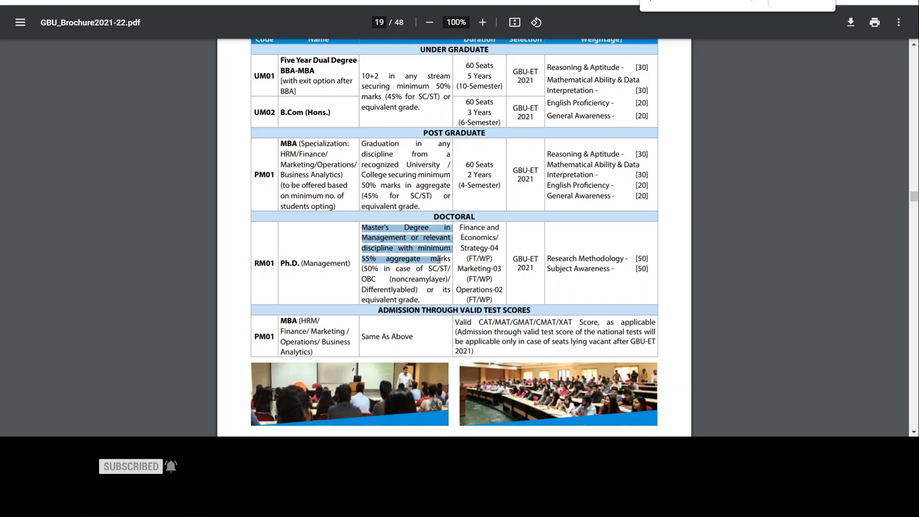
pyautogui.moveTo(439, 258); pyautogui.dragTo(448, 275)
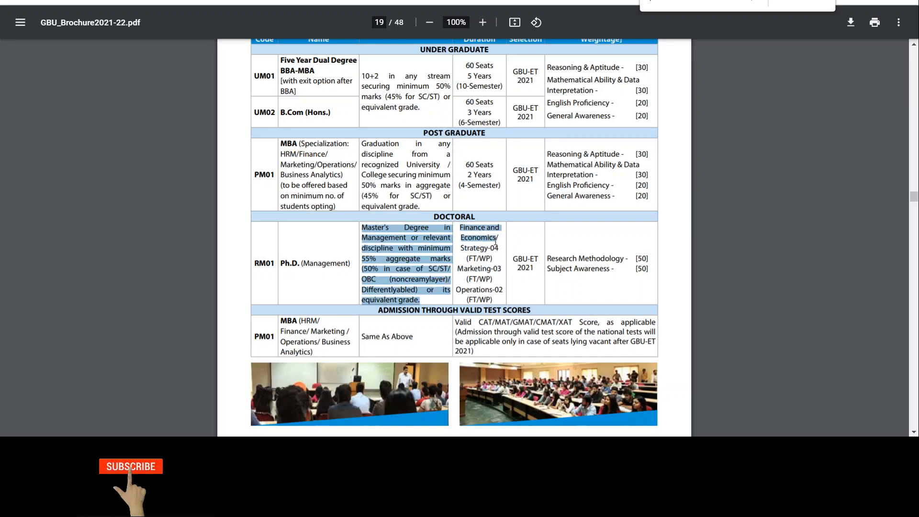
pyautogui.click(130, 466)
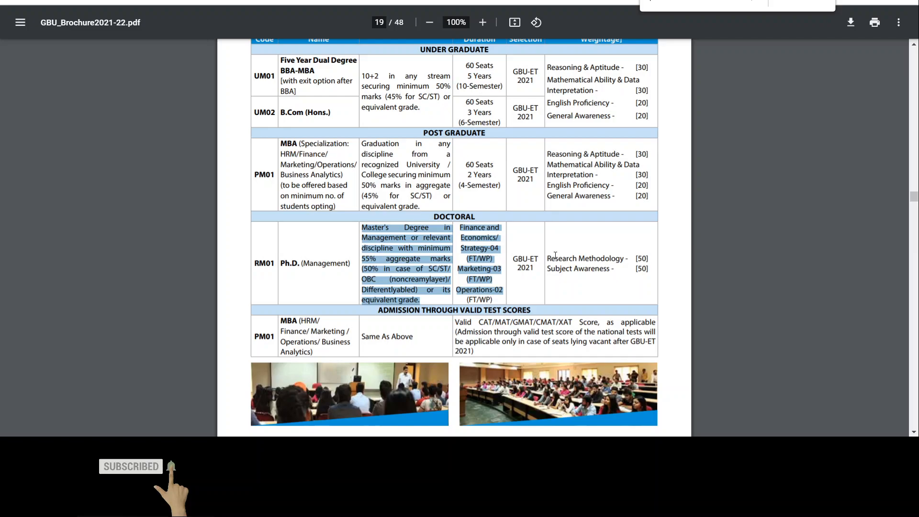
# Step: Clear that highlight and select the Research Methodology and Subject Awareness weightings instead
pyautogui.click(577, 251)
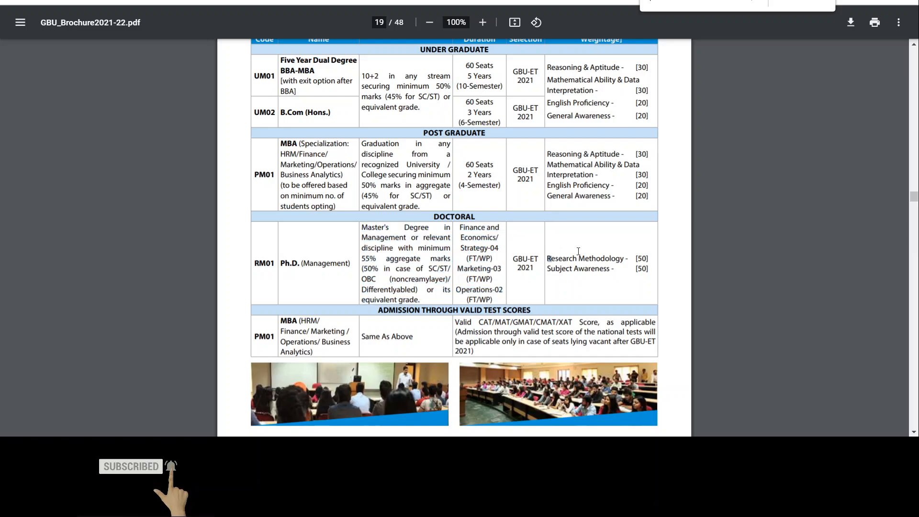
pyautogui.moveTo(545, 259); pyautogui.dragTo(649, 267)
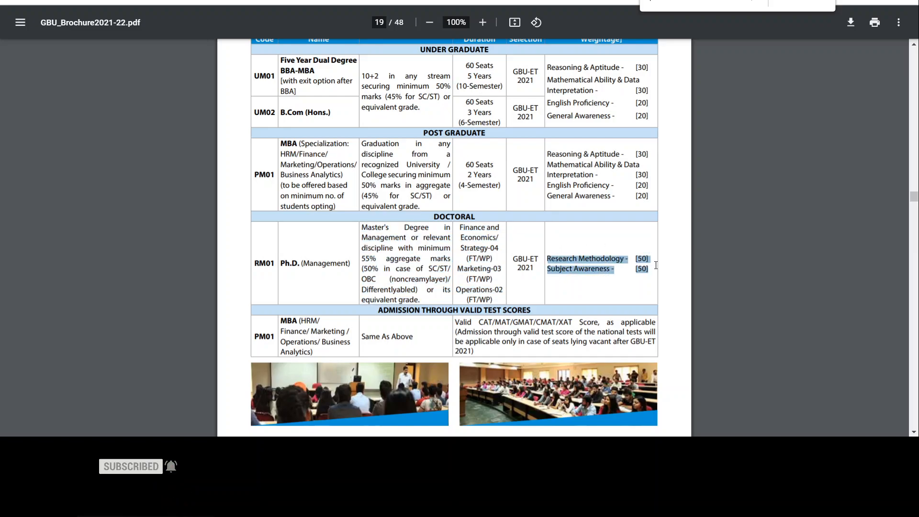
pyautogui.scroll(-3)
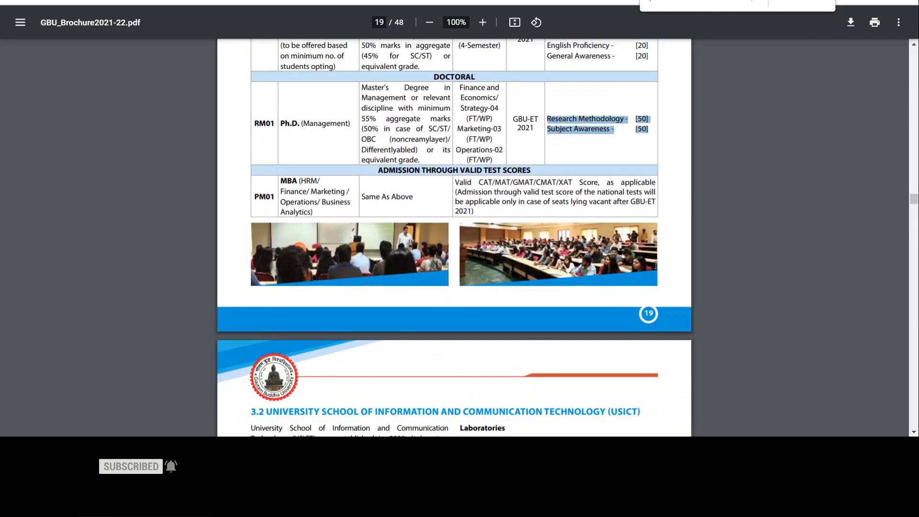
# Step: Highlight the computer science Ph.D. eligibility and seats, then scroll on to the USOBT section on page 24
pyautogui.scroll(-3)
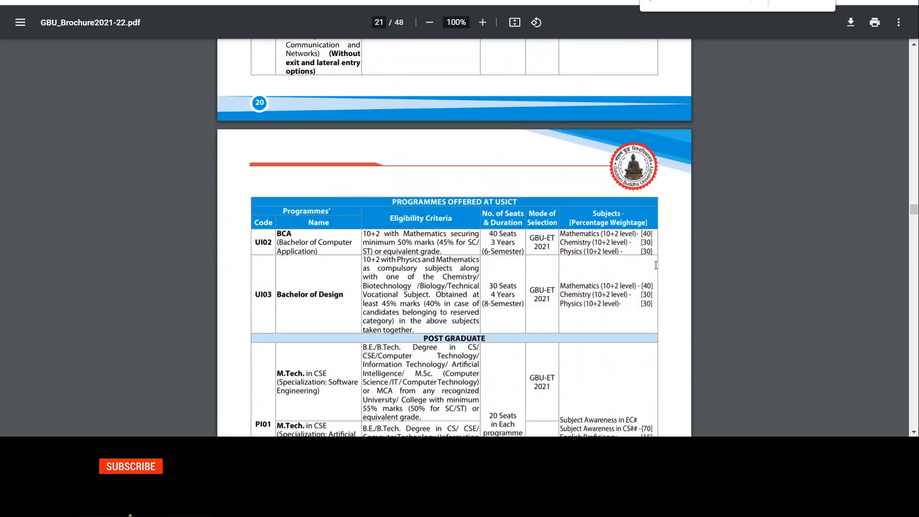
pyautogui.scroll(-3)
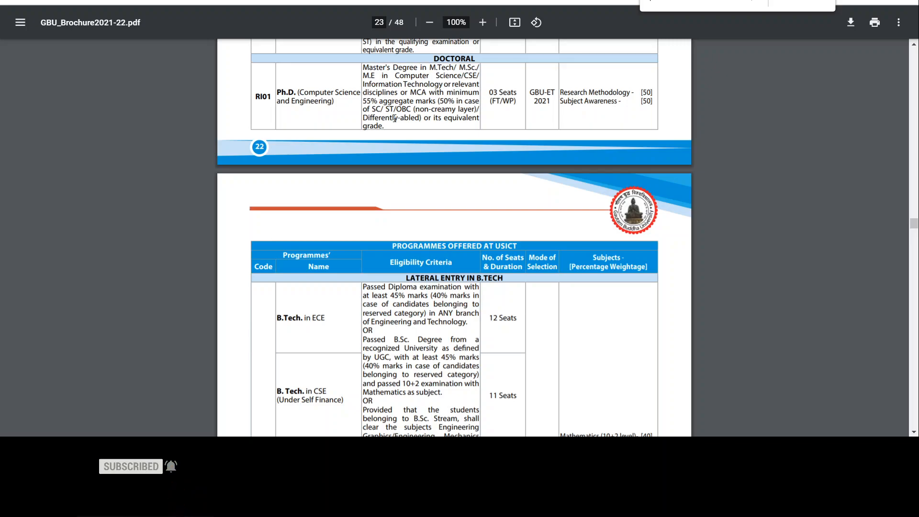
pyautogui.moveTo(363, 67); pyautogui.dragTo(447, 113)
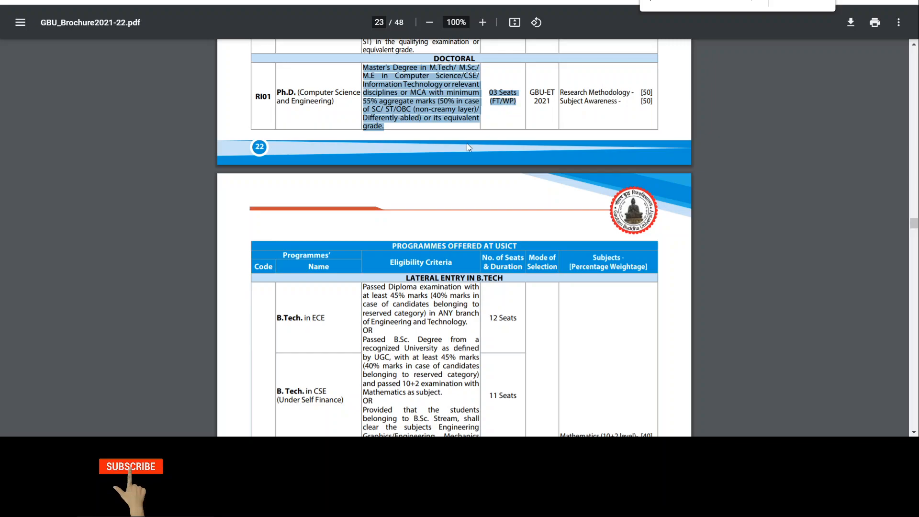
pyautogui.click(130, 466)
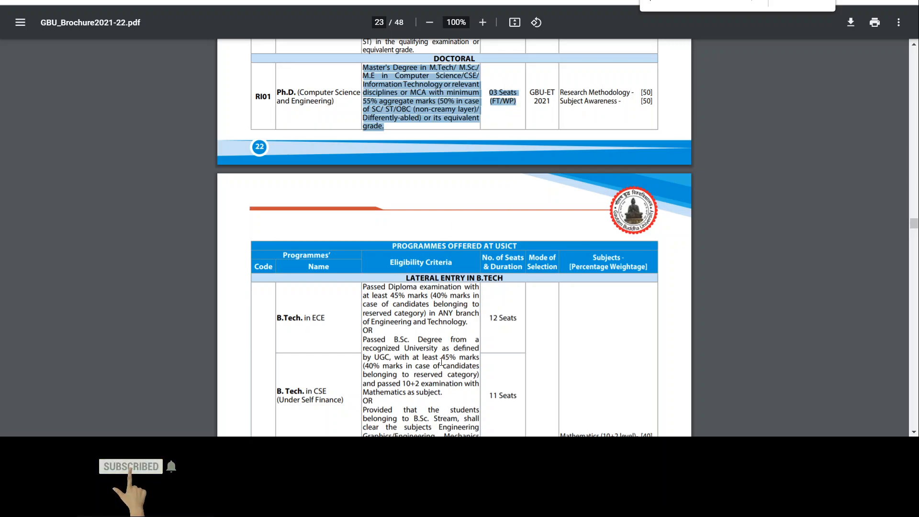
pyautogui.scroll(-3)
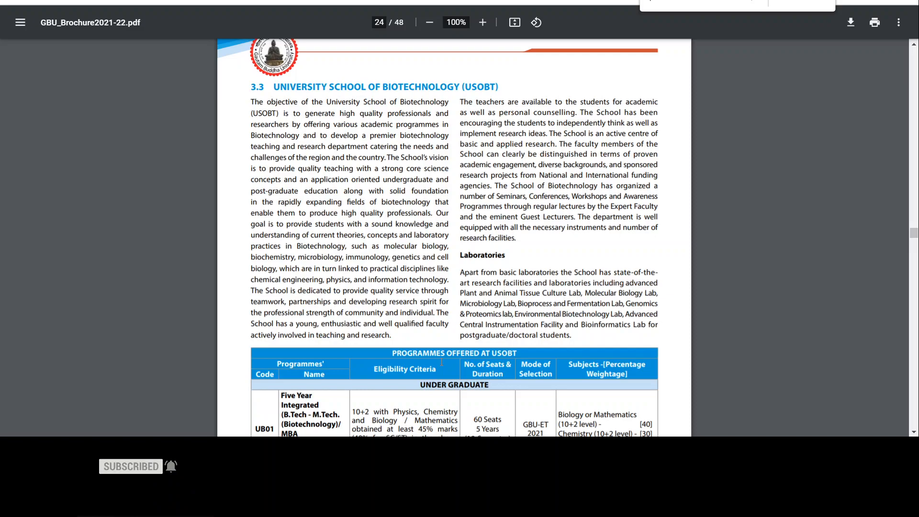
# Step: Scroll past the biotechnology tables to the USOE programmes table on page 27
pyautogui.scroll(-3)
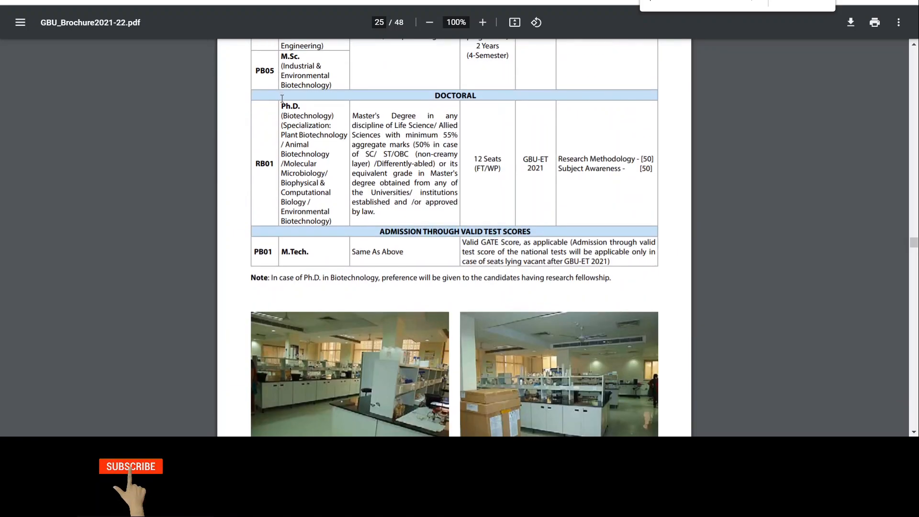
pyautogui.click(130, 466)
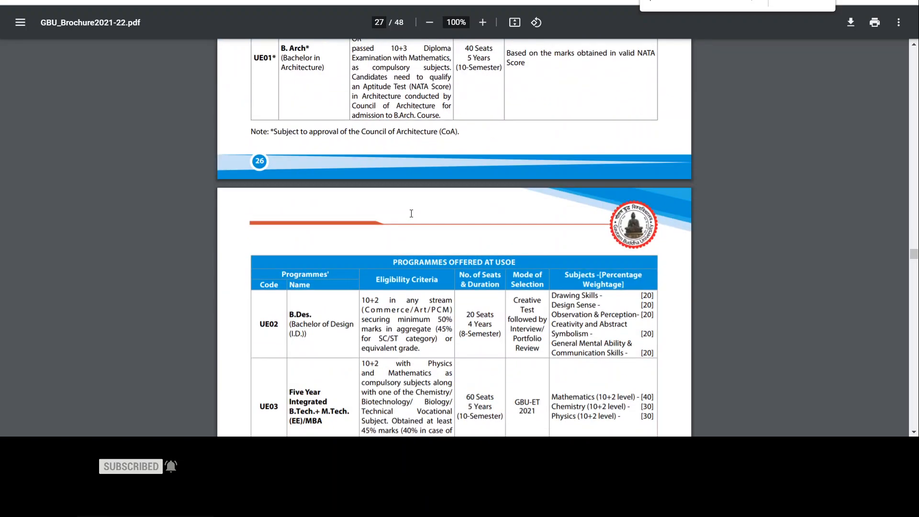
# Step: Select the RE02 and RE03 doctoral row text on page 28, then scroll to page 32's USOVSAS table
pyautogui.scroll(-3)
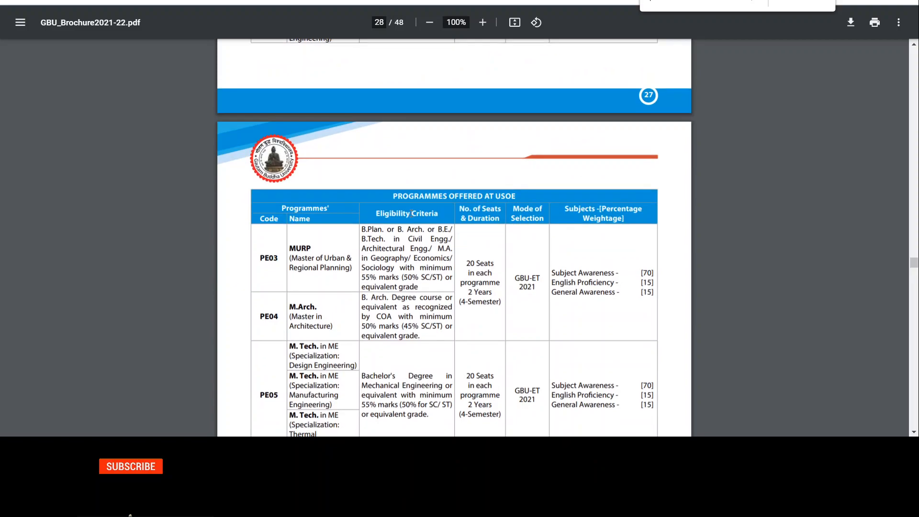
pyautogui.scroll(-3)
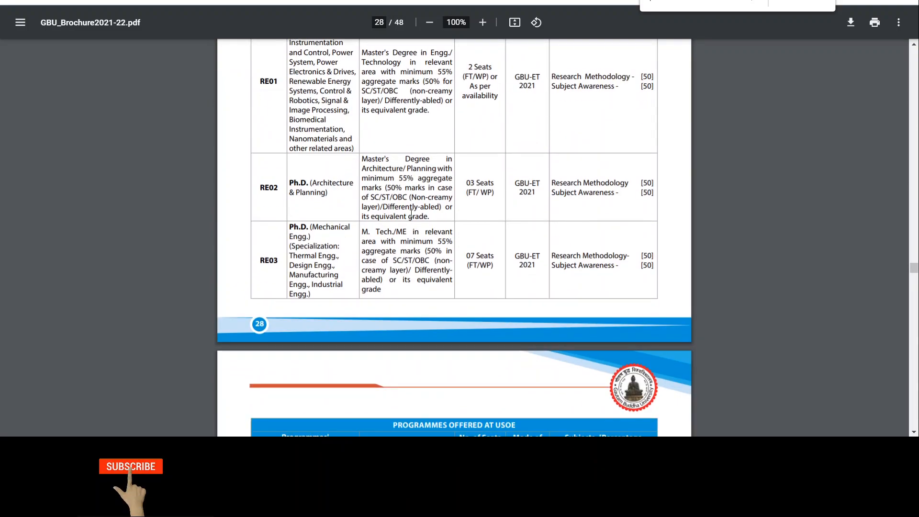
pyautogui.click(130, 466)
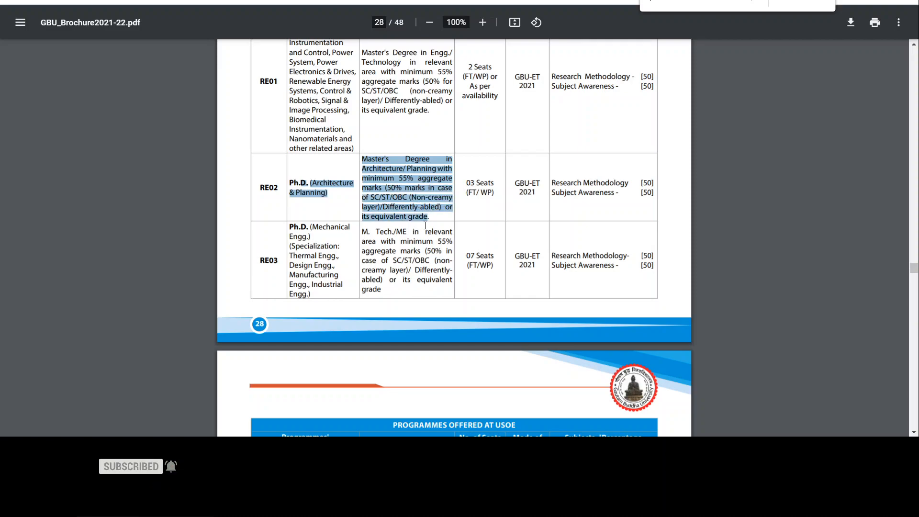
pyautogui.moveTo(427, 215); pyautogui.dragTo(442, 293)
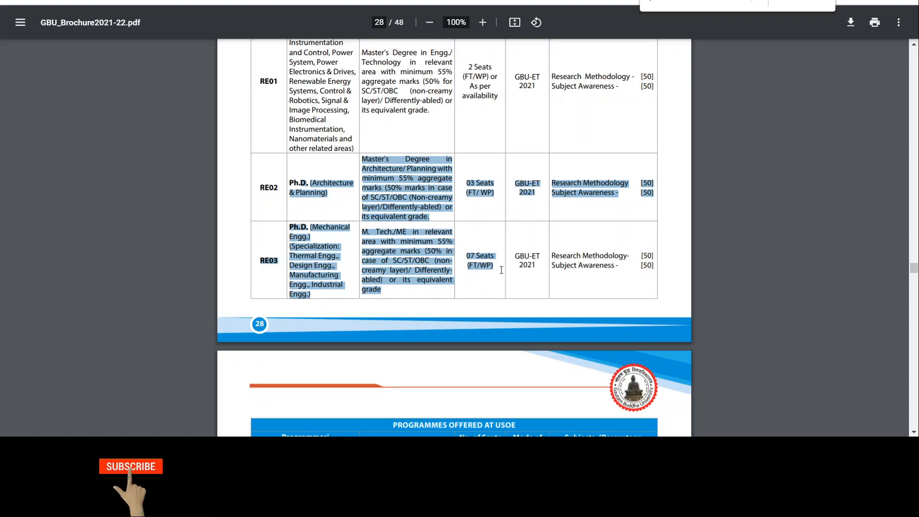
pyautogui.scroll(-3)
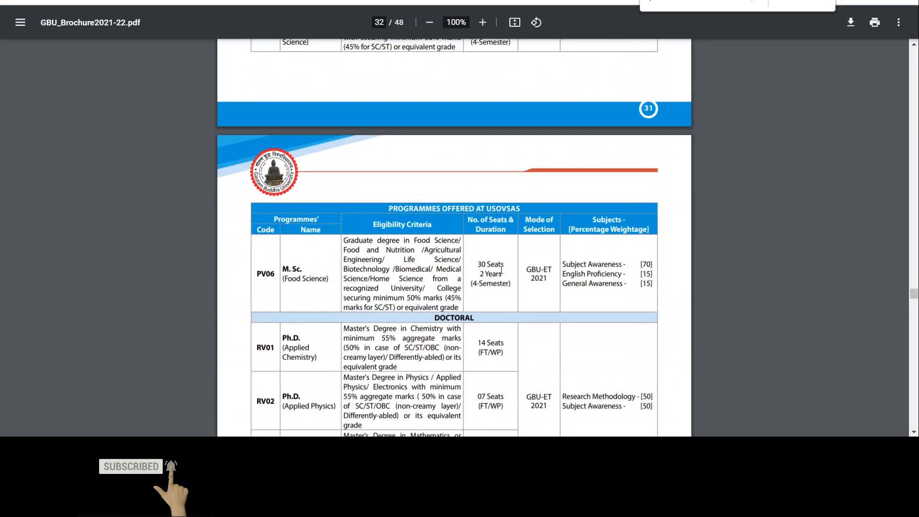
# Step: Scroll from the page 32 table down to the USOHSS postgraduate table on page 34
pyautogui.scroll(-3)
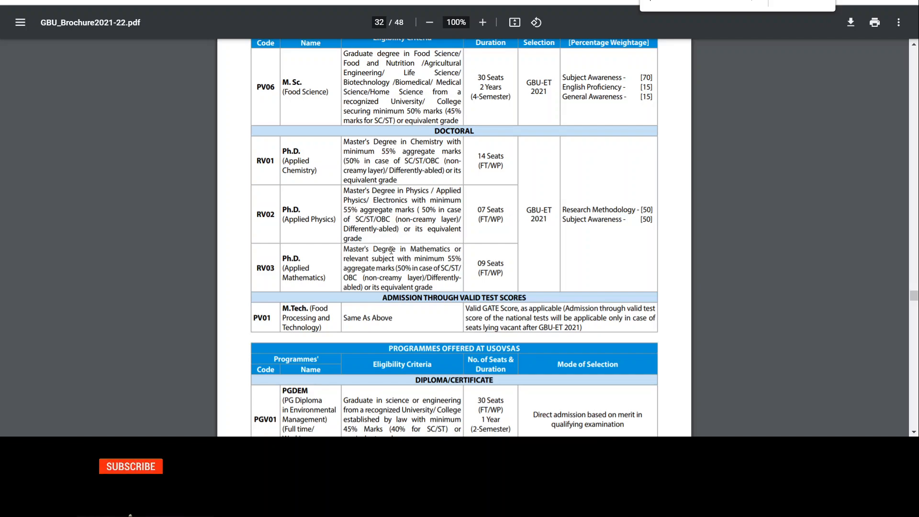
pyautogui.moveTo(487, 151)
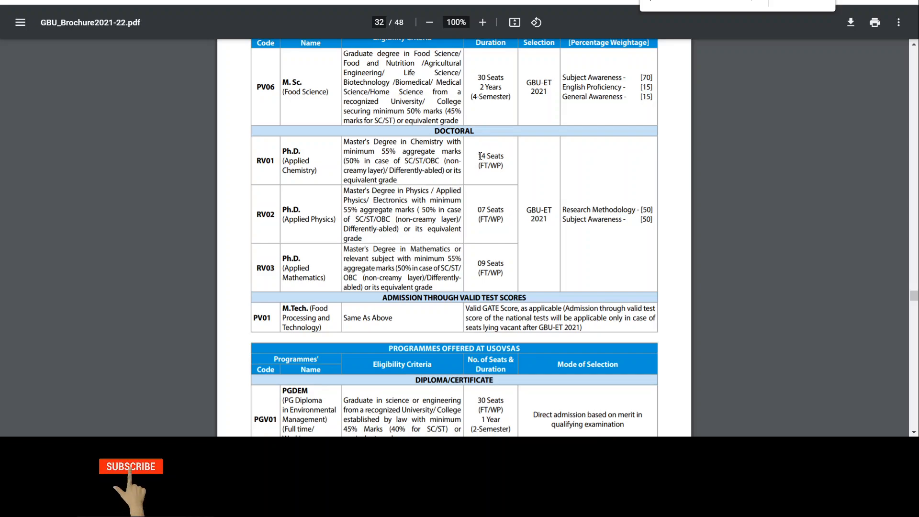
pyautogui.click(131, 466)
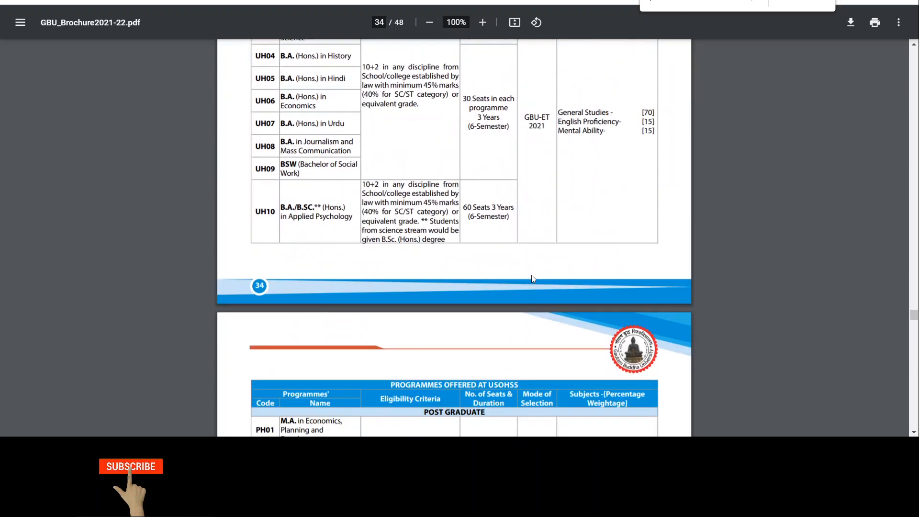
# Step: Scroll through pages 35–38 to the law school's doctoral, diploma and test-score rows on page 39
pyautogui.scroll(-3)
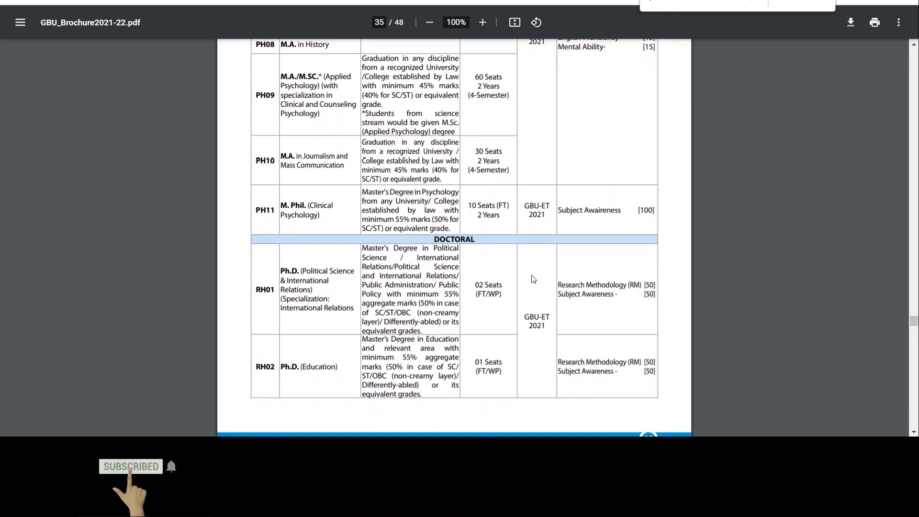
pyautogui.scroll(-3)
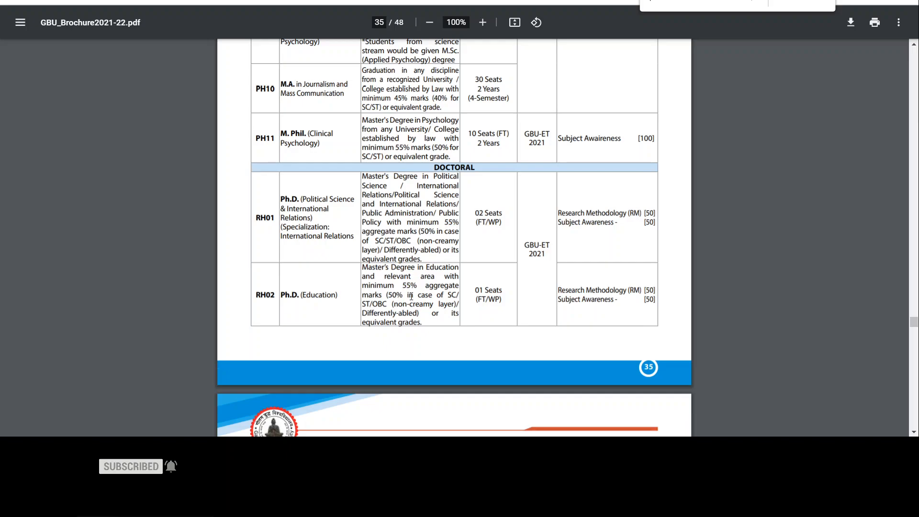
pyautogui.scroll(-3)
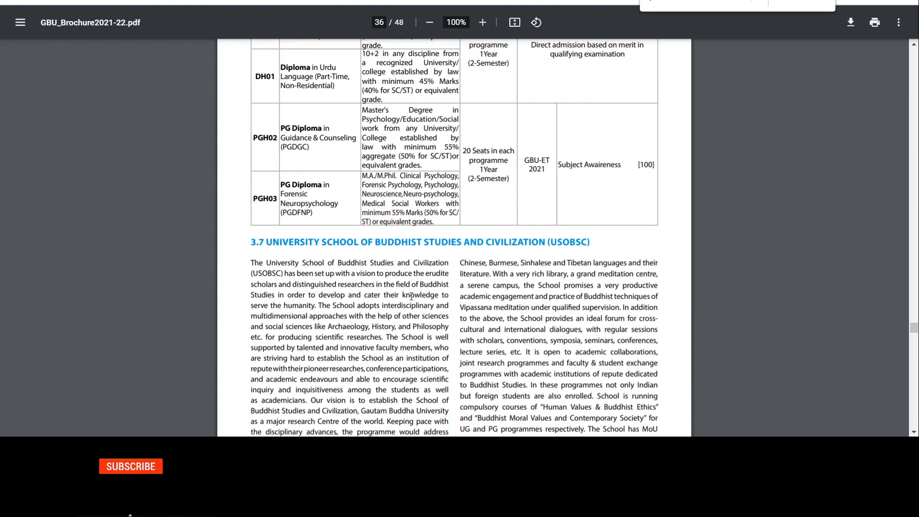
pyautogui.scroll(-3)
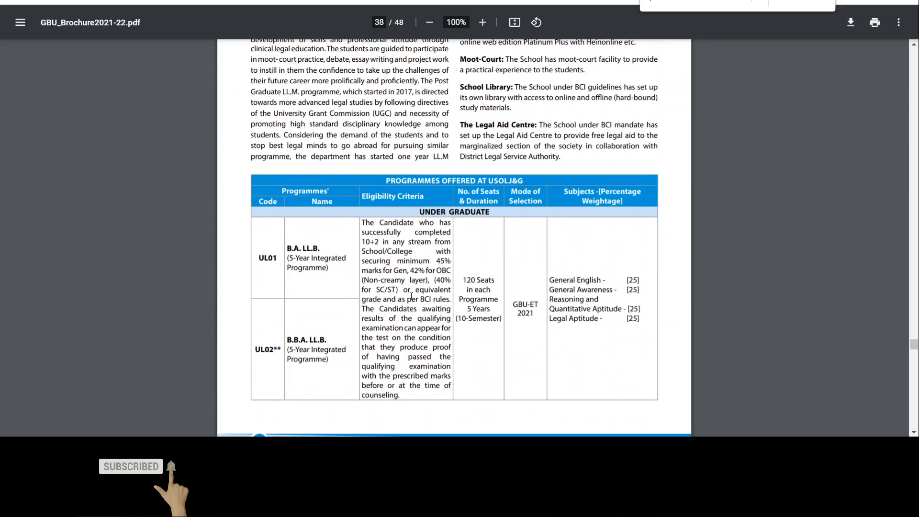
pyautogui.scroll(-3)
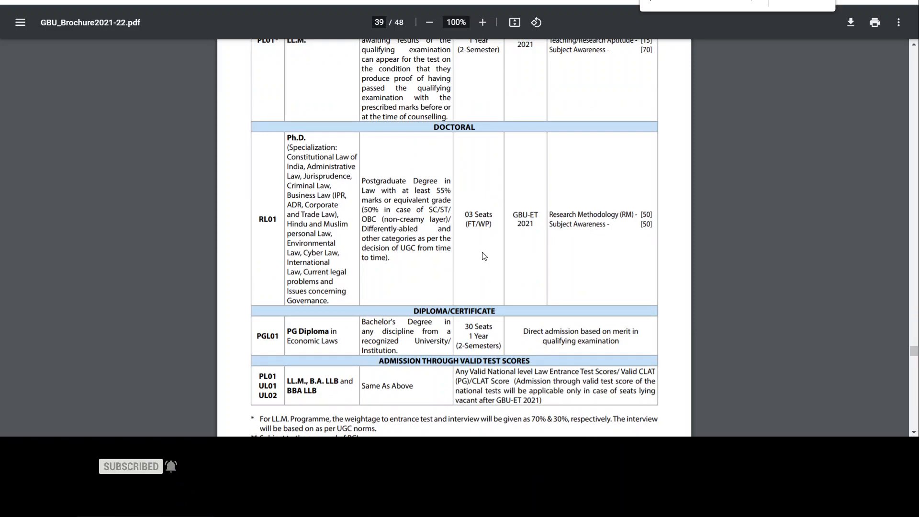
# Step: Scroll to page 40's 2021-22 fee structure with common fees totalling Rs. 21,900
pyautogui.scroll(-3)
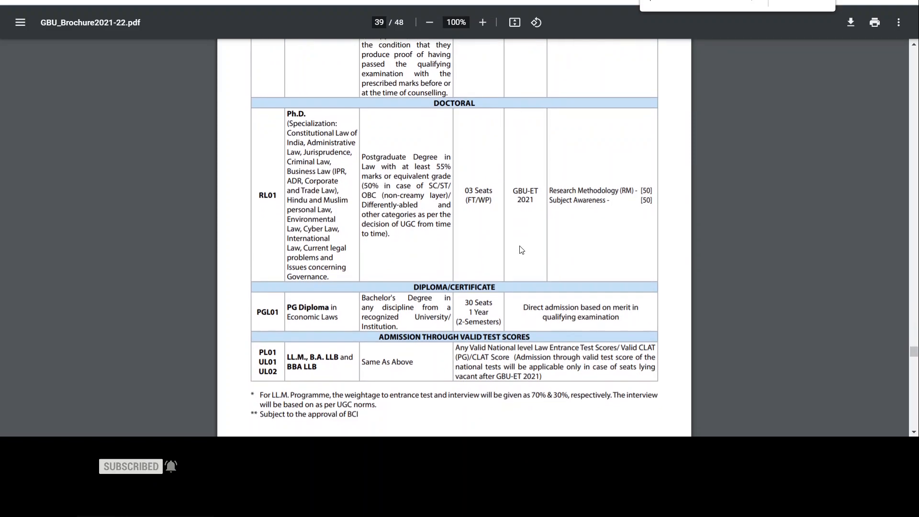
pyautogui.scroll(-3)
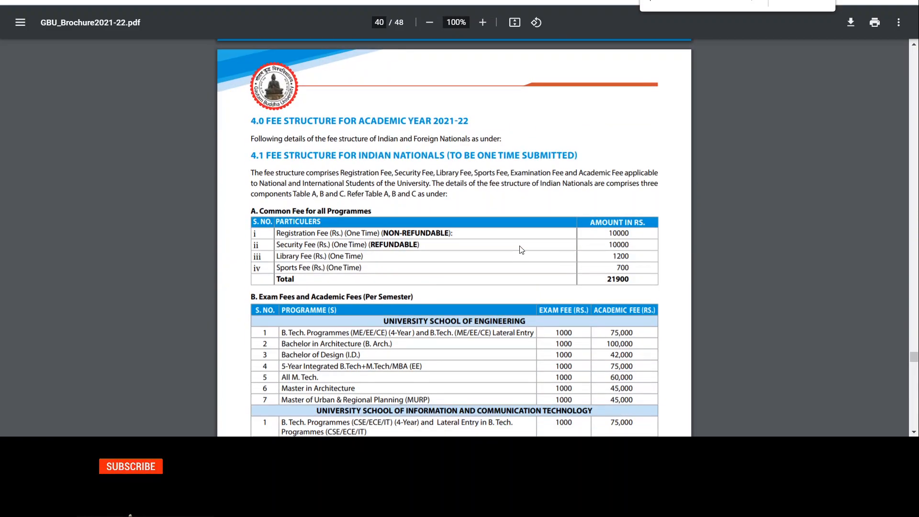
pyautogui.scroll(-3)
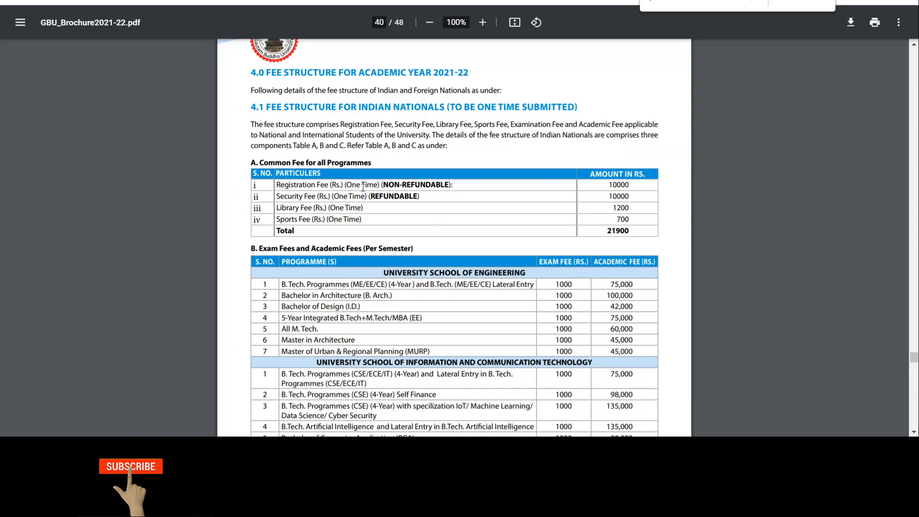
pyautogui.click(130, 466)
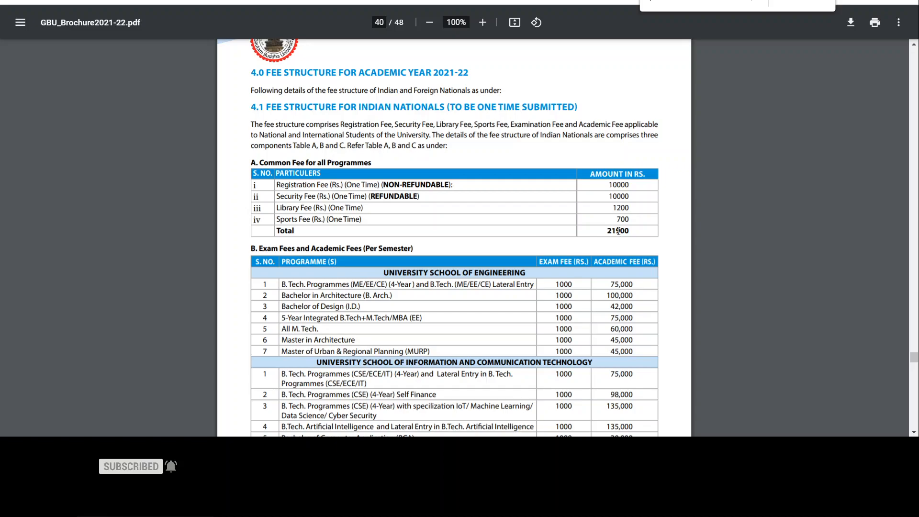
pyautogui.moveTo(490, 215)
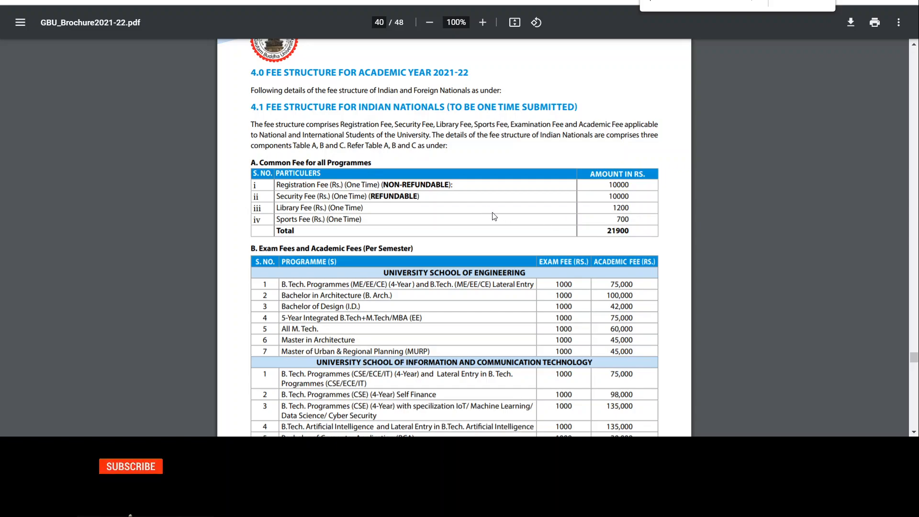
pyautogui.moveTo(429, 260)
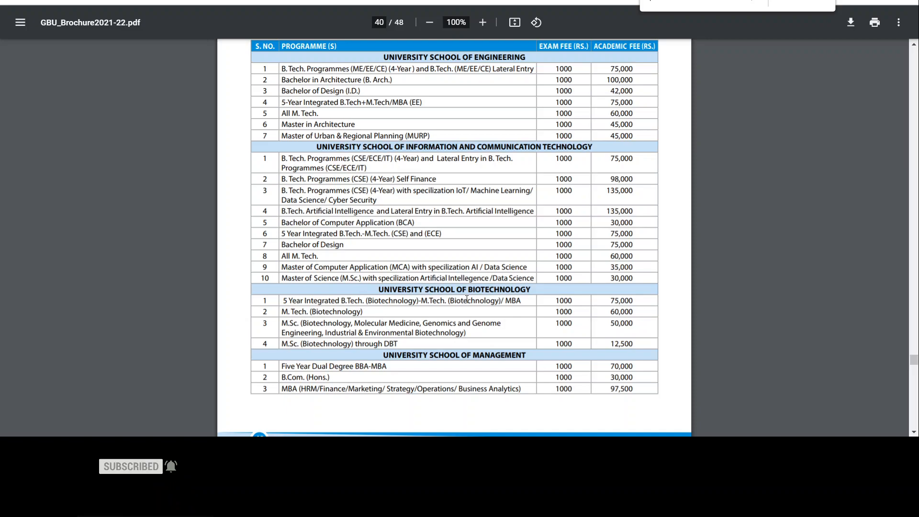
pyautogui.moveTo(483, 412)
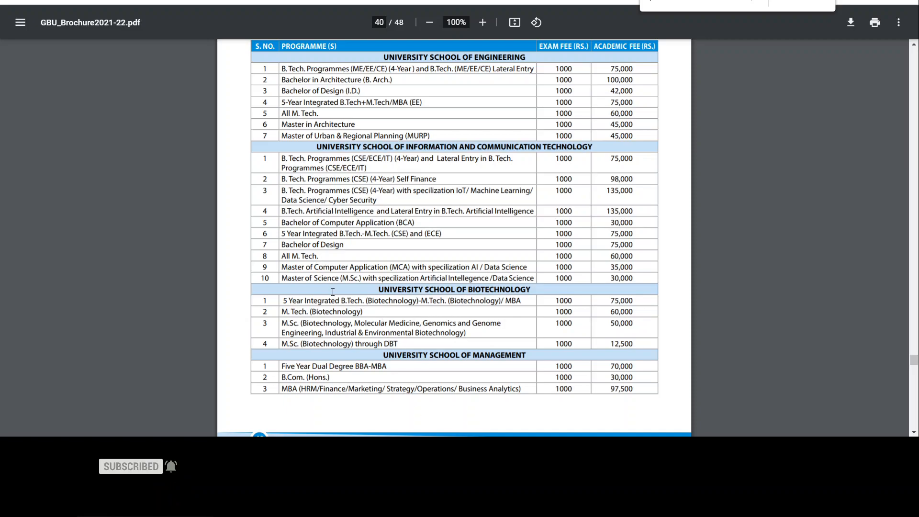
# Step: Scroll past page 41's school and doctoral fee rows to page 42's hostel and mess charges
pyautogui.scroll(-3)
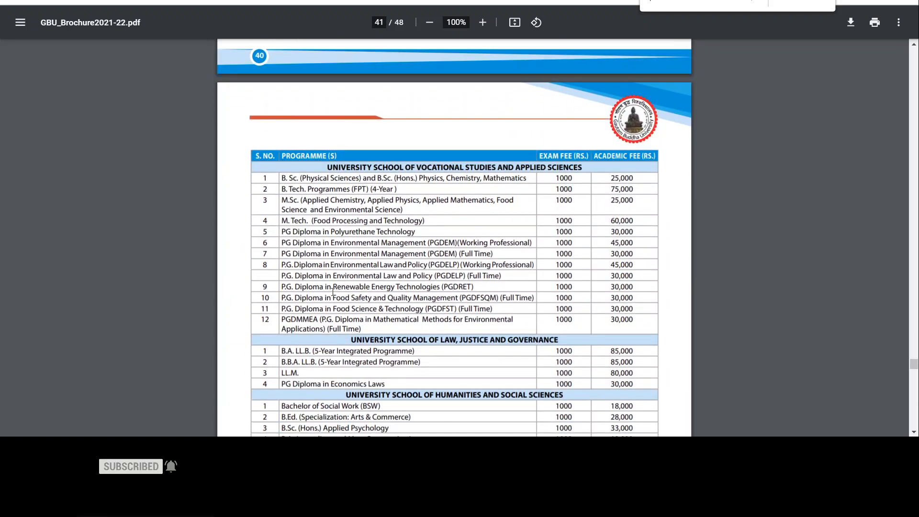
pyautogui.scroll(-3)
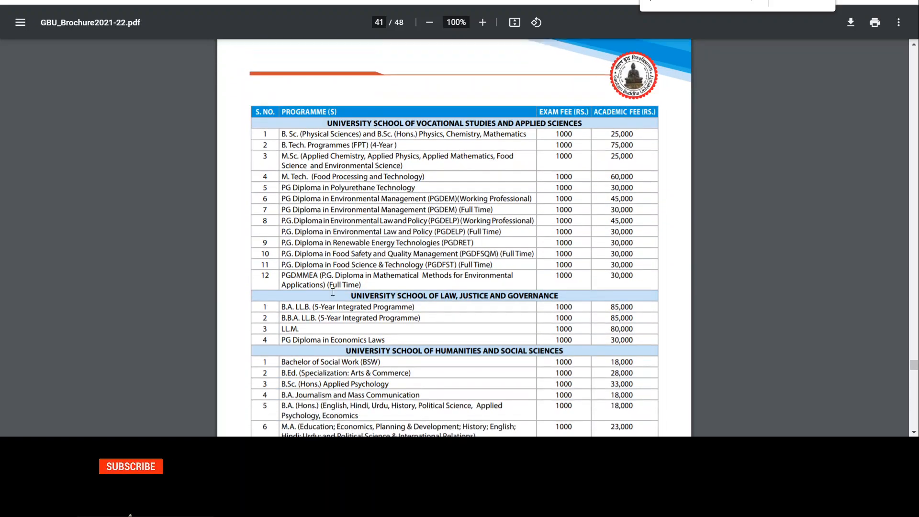
pyautogui.scroll(-3)
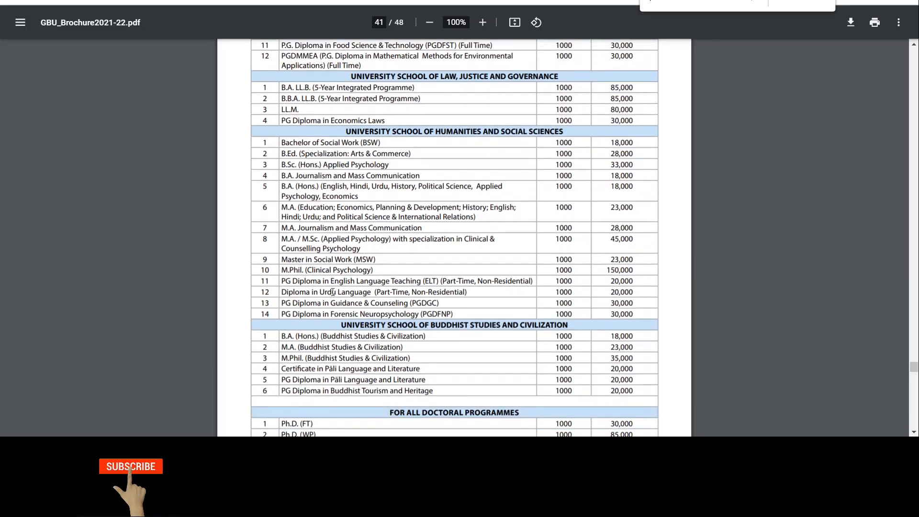
pyautogui.scroll(-3)
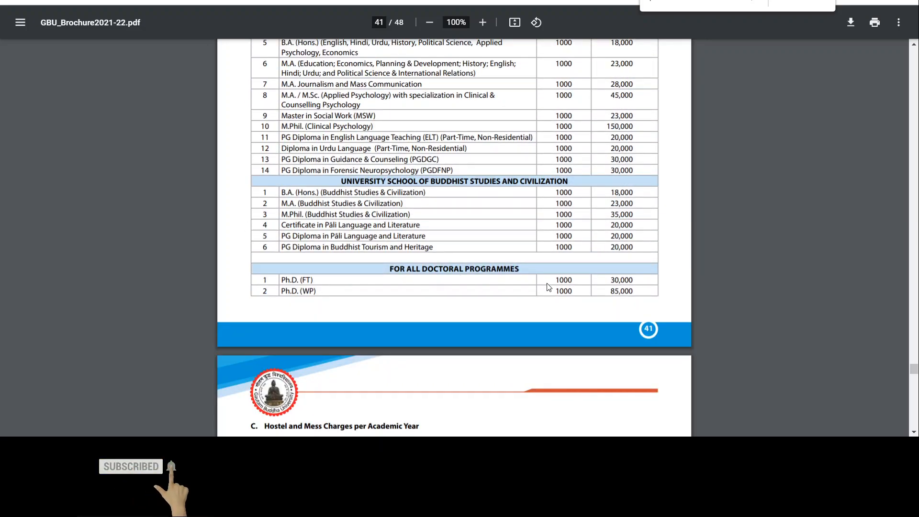
pyautogui.moveTo(593, 291)
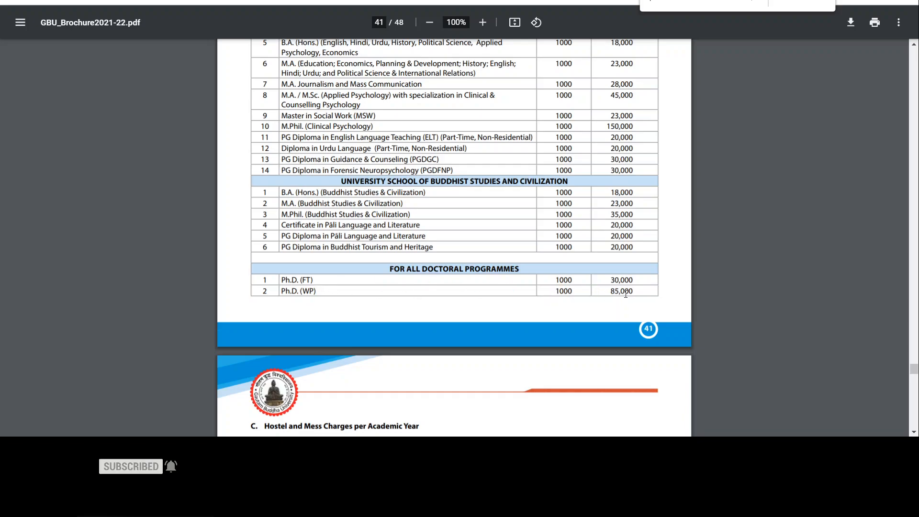
pyautogui.scroll(-3)
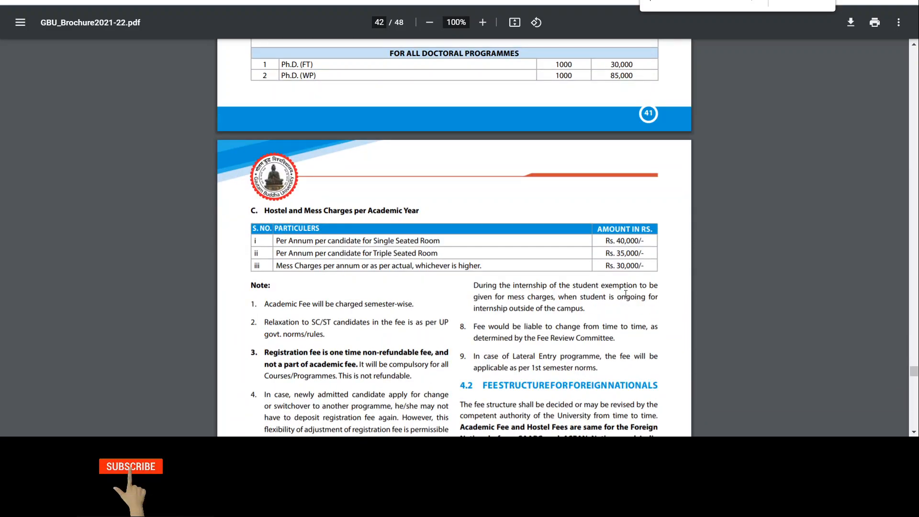
# Step: Highlight the SC/ST fee relaxation note through the non-refundable registration fee note
pyautogui.scroll(-3)
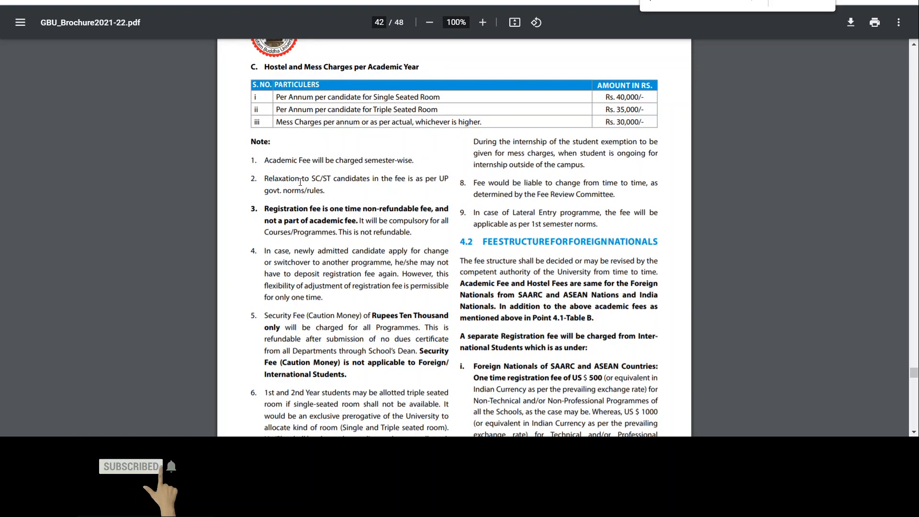
pyautogui.moveTo(299, 179); pyautogui.dragTo(444, 179)
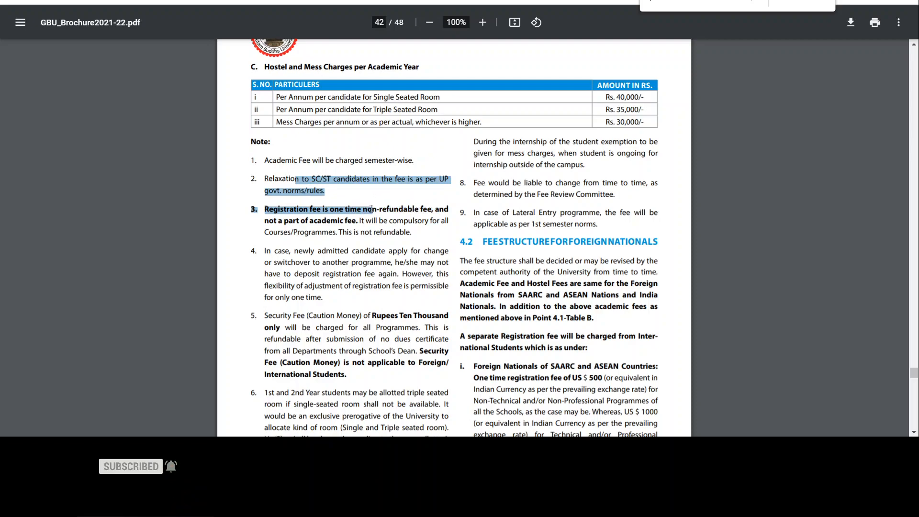
pyautogui.moveTo(369, 209); pyautogui.dragTo(425, 220)
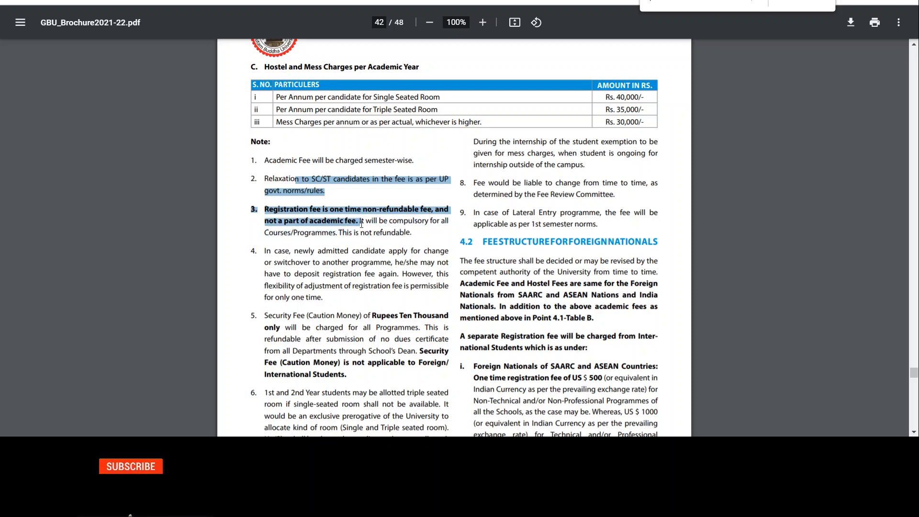
pyautogui.scroll(-3)
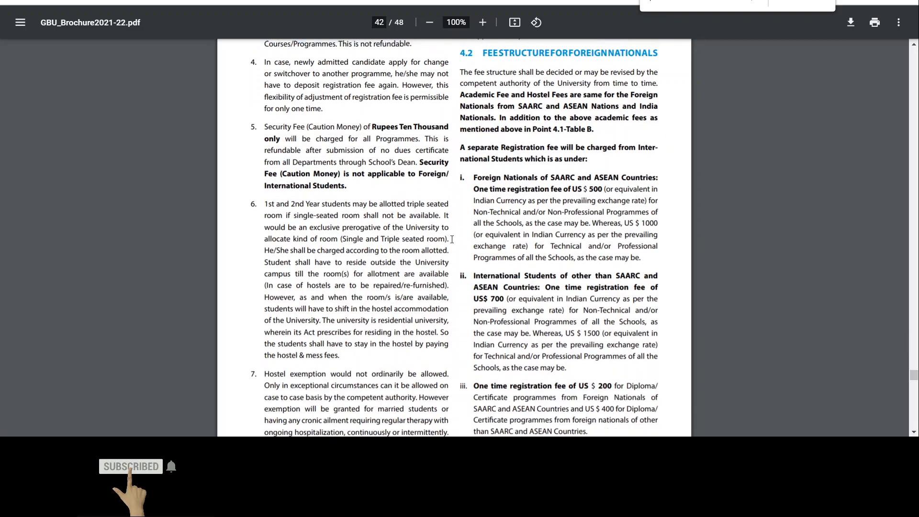
# Step: Scroll to page 43 and highlight the sports-person 5% relaxation note
pyautogui.scroll(-3)
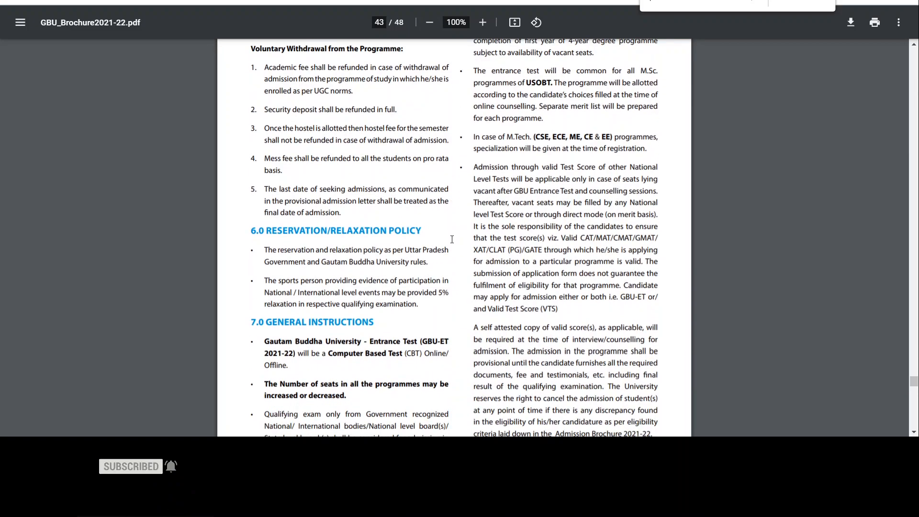
pyautogui.scroll(-3)
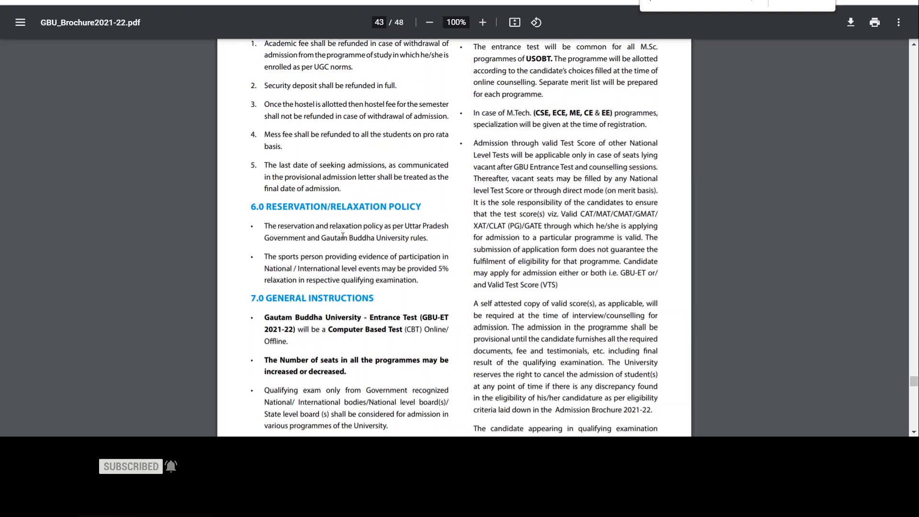
pyautogui.moveTo(277, 258)
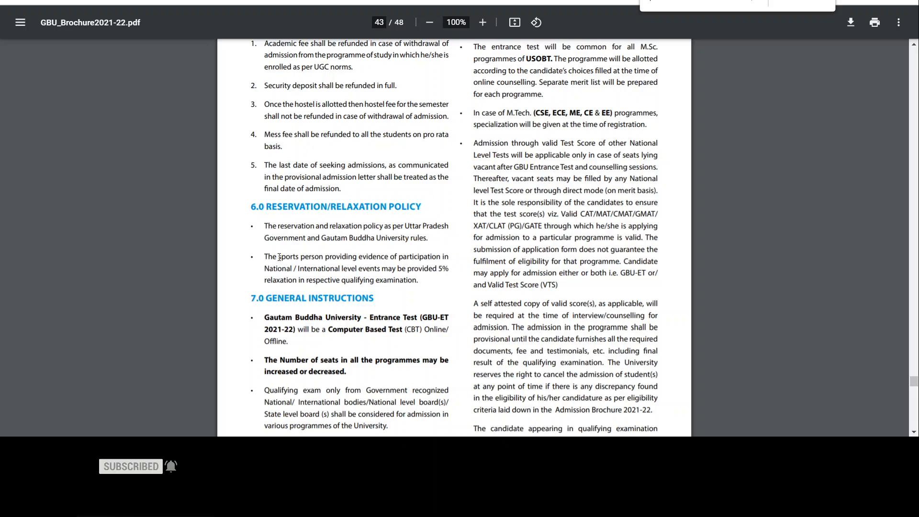
pyautogui.moveTo(274, 257); pyautogui.dragTo(403, 279)
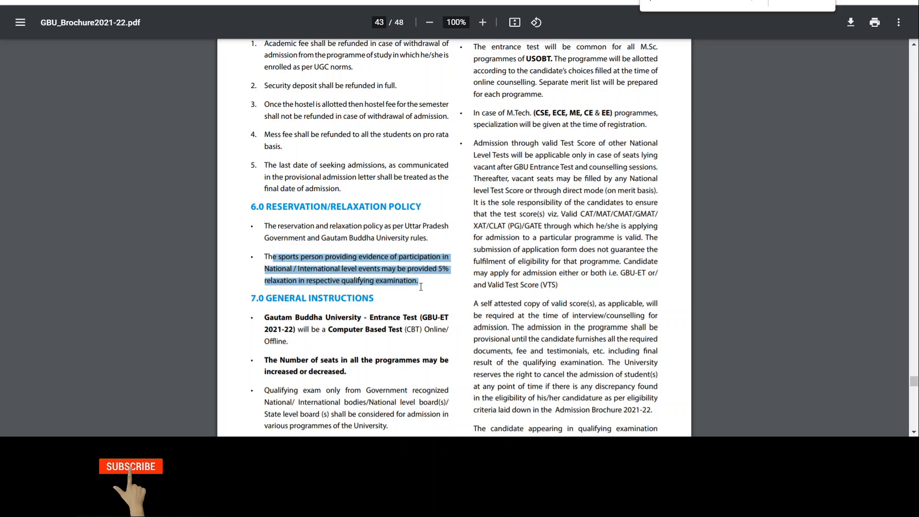
# Step: Highlight the computer-based GBU-ET and variable number-of-seats notes
pyautogui.scroll(-3)
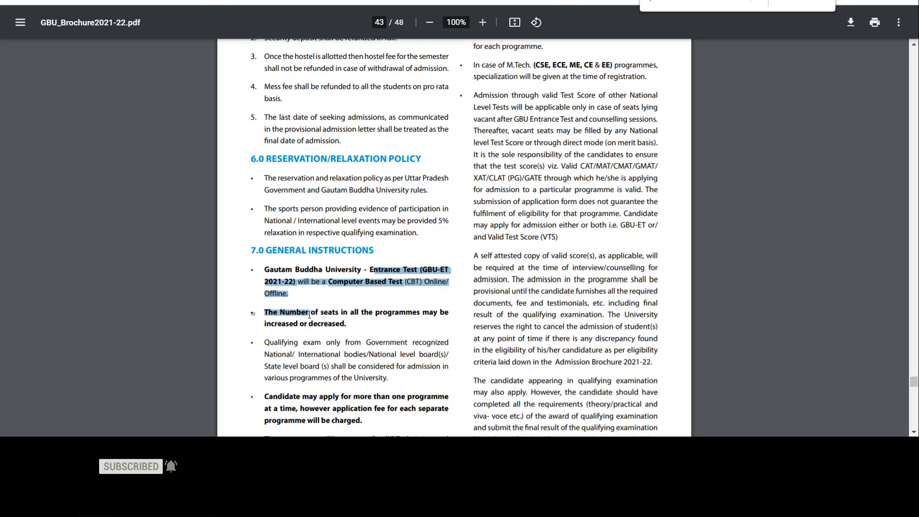
pyautogui.moveTo(304, 312); pyautogui.dragTo(340, 324)
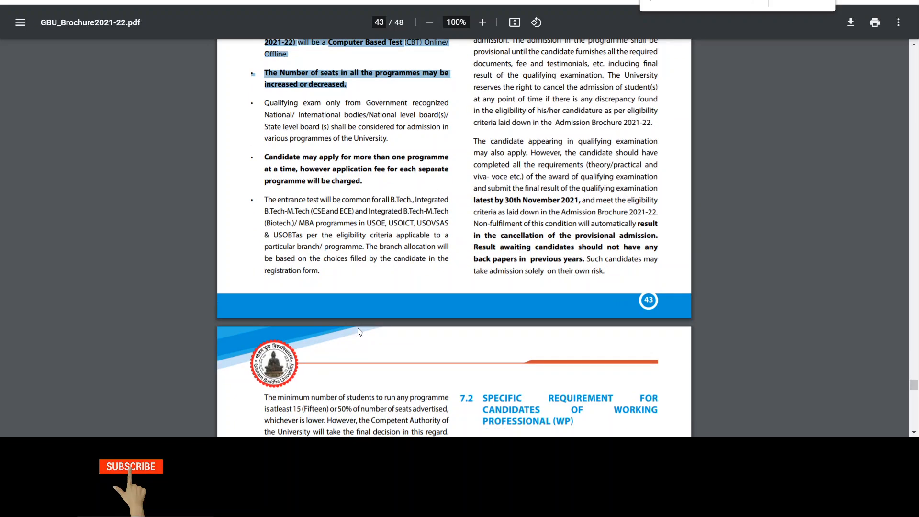
# Step: Scroll onto page 44's M.Phil./Ph.D. and working-professional candidate requirements
pyautogui.scroll(-3)
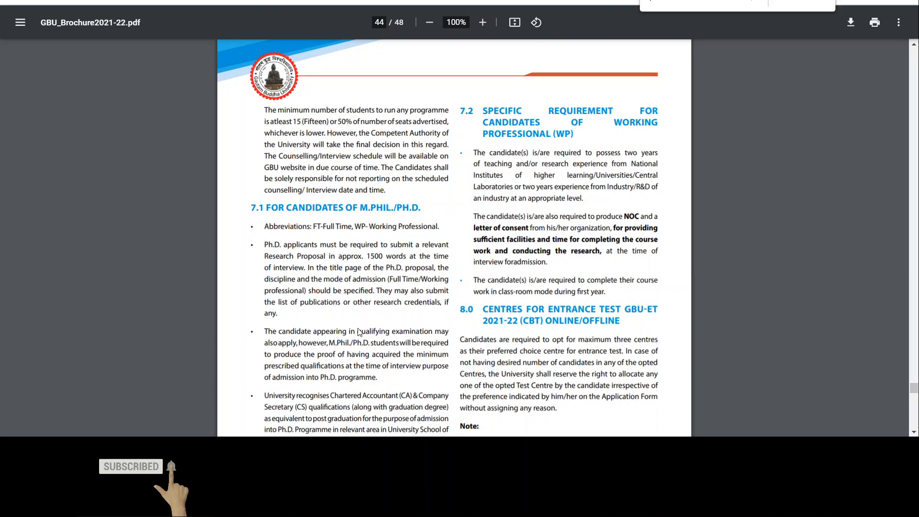
pyautogui.scroll(-3)
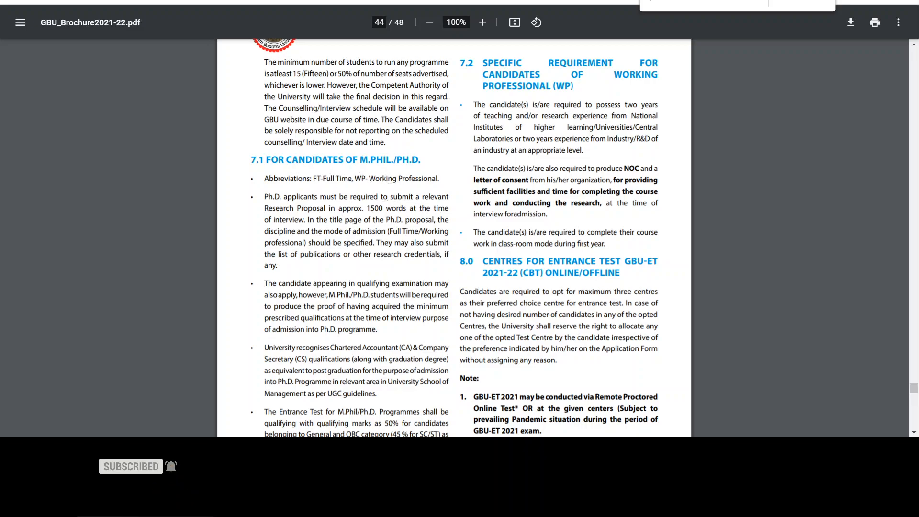
pyautogui.scroll(-3)
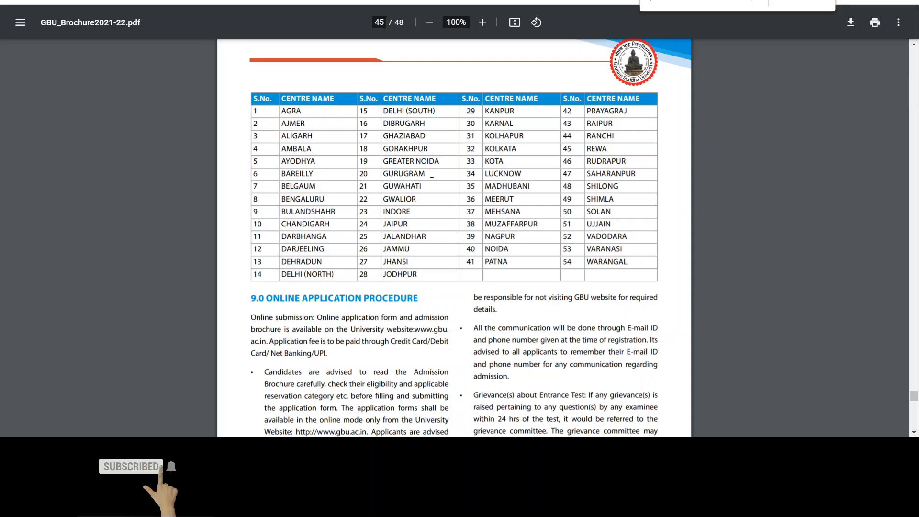
pyautogui.moveTo(465, 318)
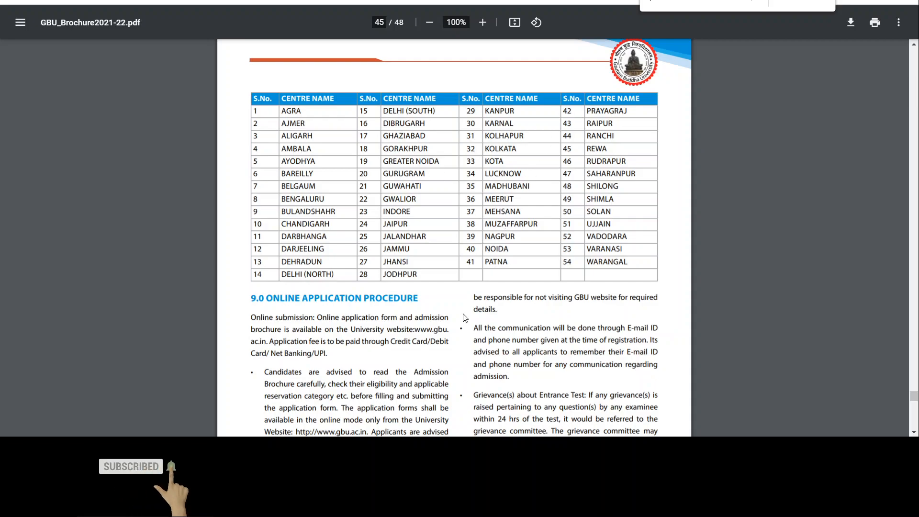
# Step: Scroll through page 45's test-centre table and online application procedure to its end
pyautogui.scroll(-3)
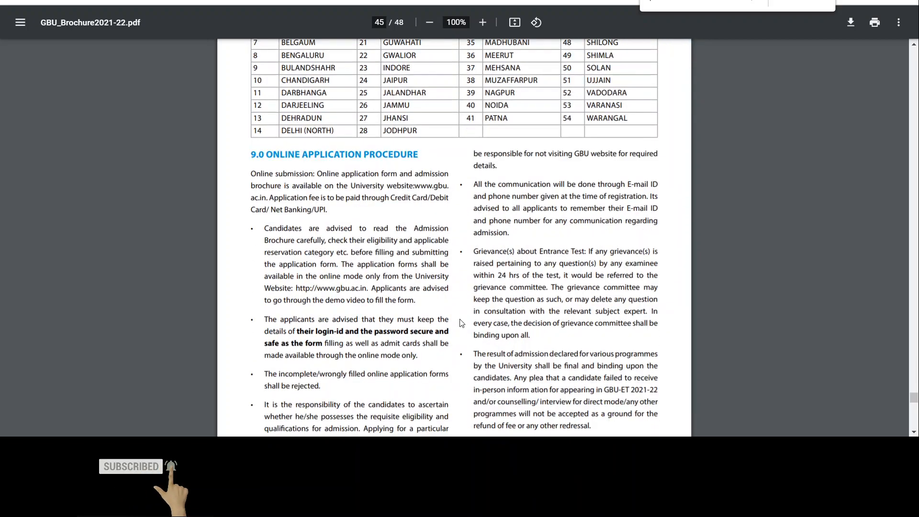
pyautogui.scroll(-3)
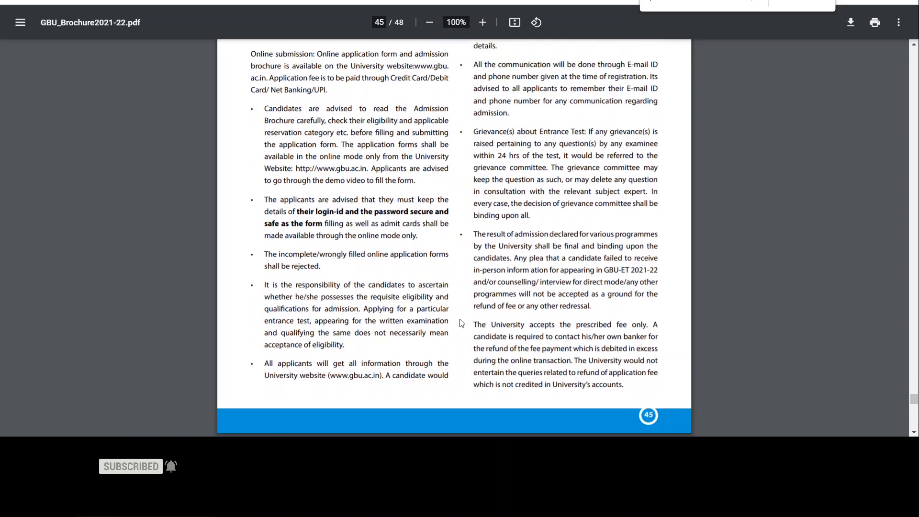
pyautogui.scroll(-3)
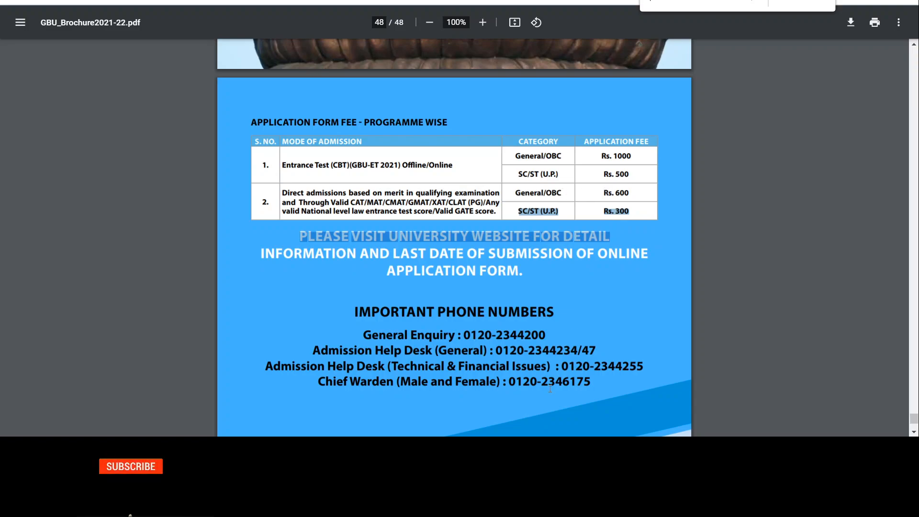
# Step: Scroll to final page 48's application fees, closing phone numbers and university emblem
pyautogui.scroll(-3)
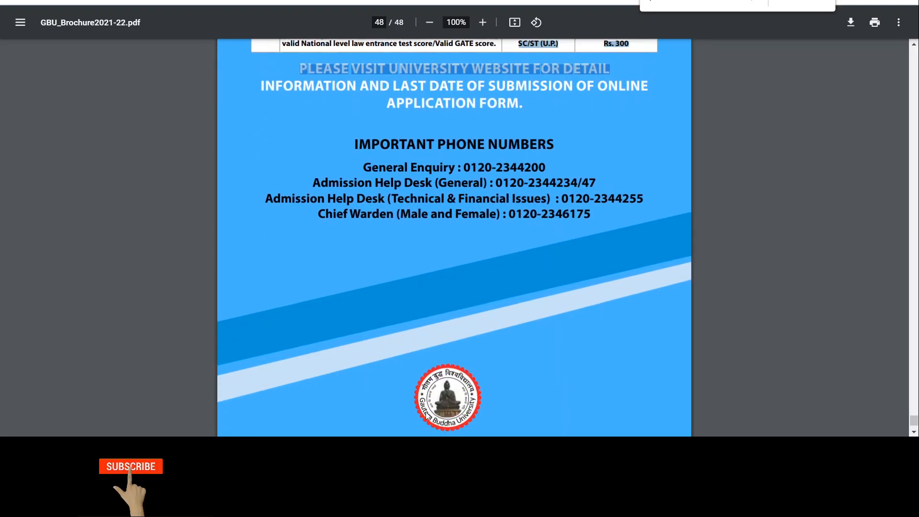
pyautogui.click(130, 466)
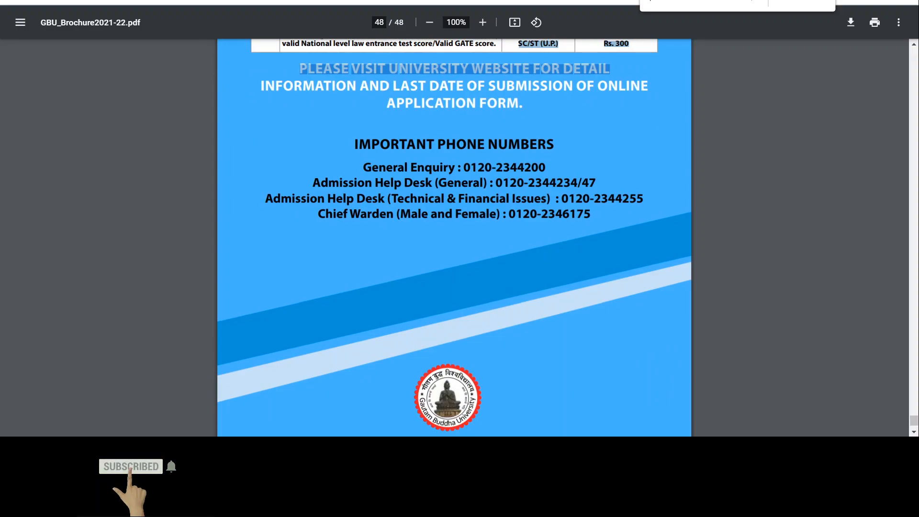